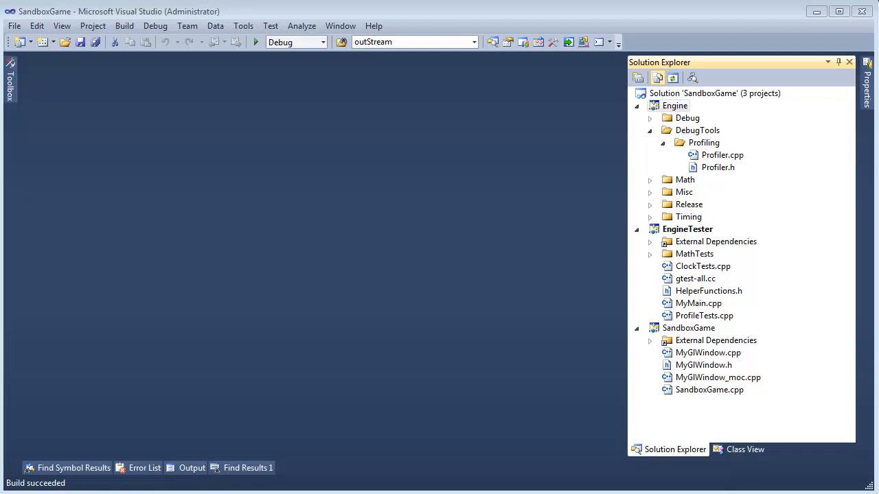
{"action": "mouse_move", "coordinate": [701, 148]}
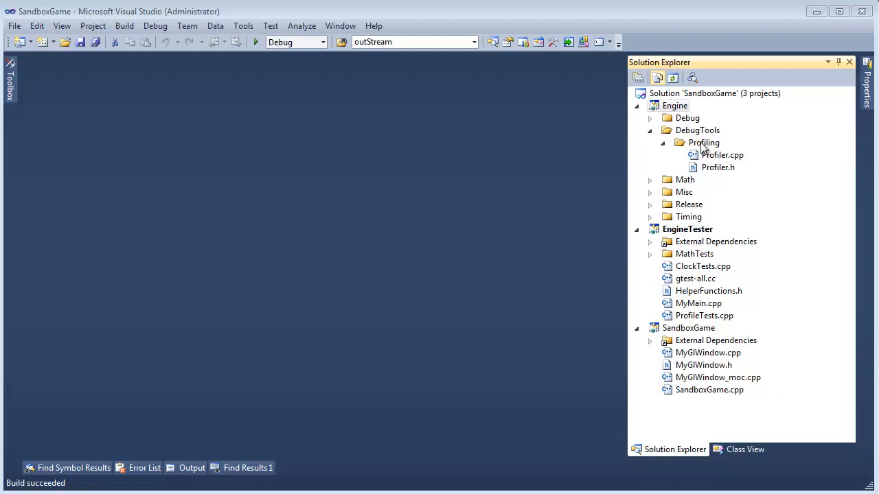
{"action": "mouse_move", "coordinate": [706, 144]}
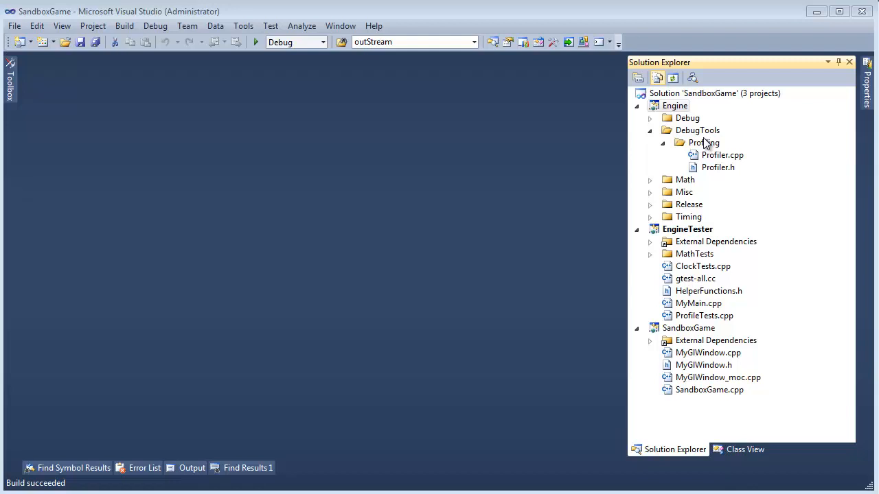
{"action": "mouse_move", "coordinate": [734, 160]}
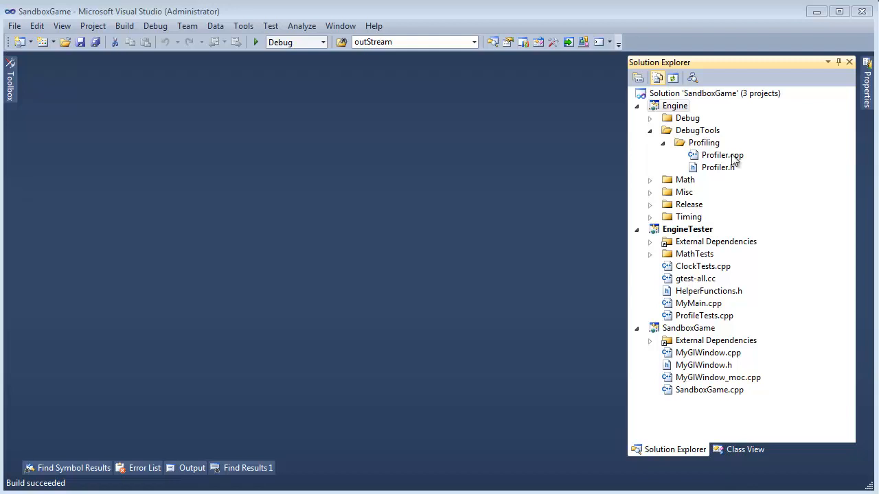
Step: Search Profiler.cpp for occurrences of unsigned, then bring Profiler.h's unsigned int declarations into view
{"action": "double_click", "coordinate": [722, 153]}
{"action": "type", "text": "un"}
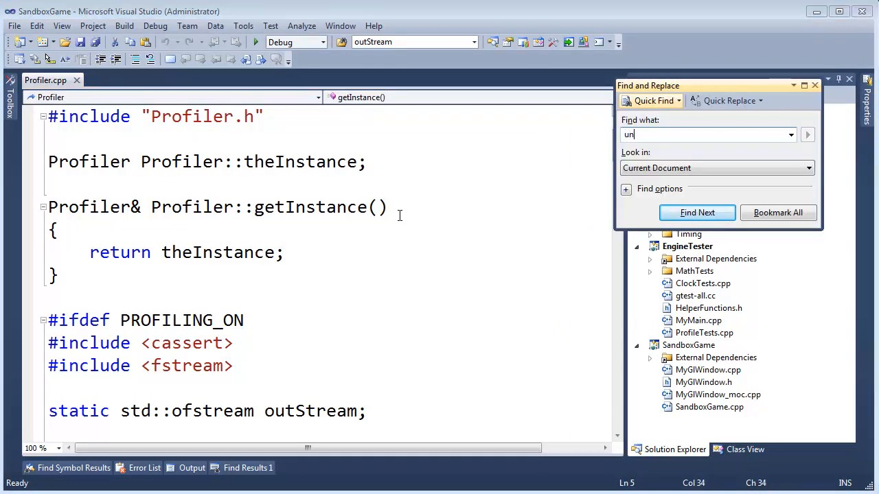
{"action": "left_click", "coordinate": [698, 211]}
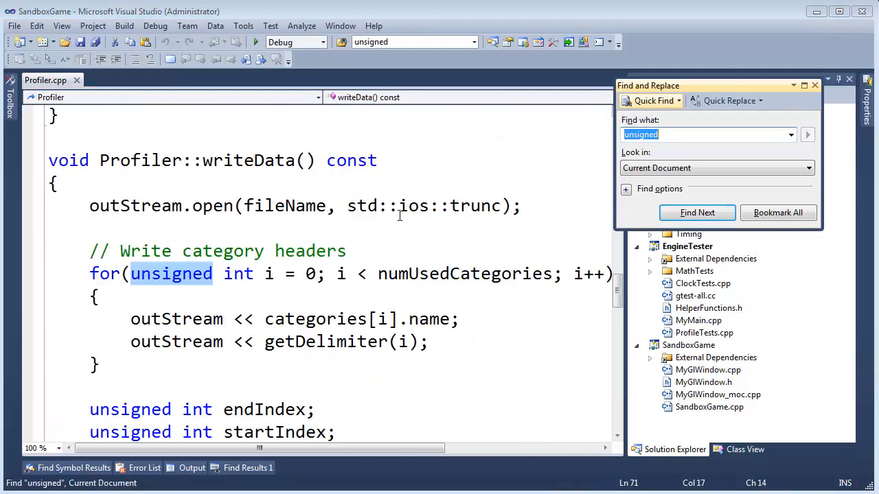
{"action": "left_click", "coordinate": [698, 212]}
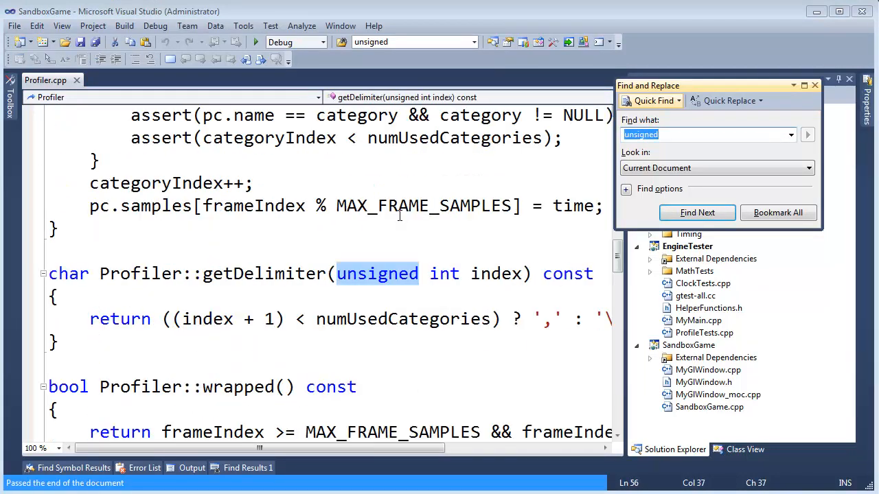
{"action": "left_click", "coordinate": [815, 85]}
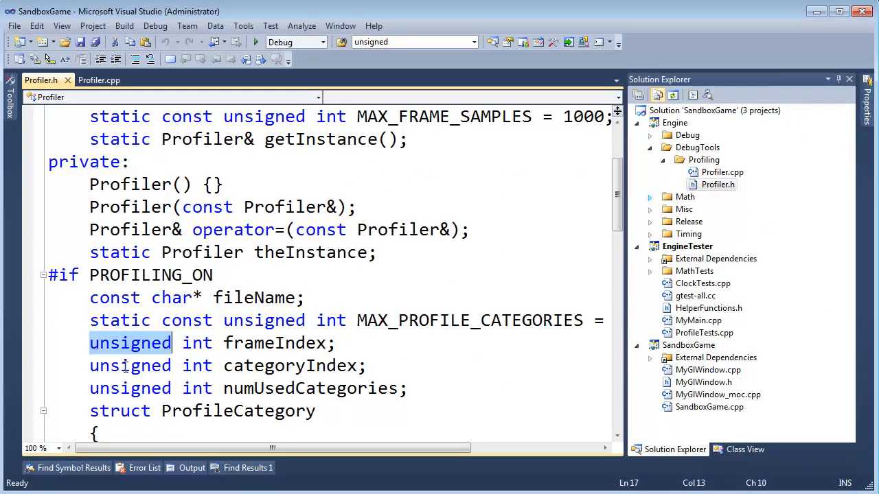
{"action": "scroll", "scroll_direction": "down", "scroll_amount": 3}
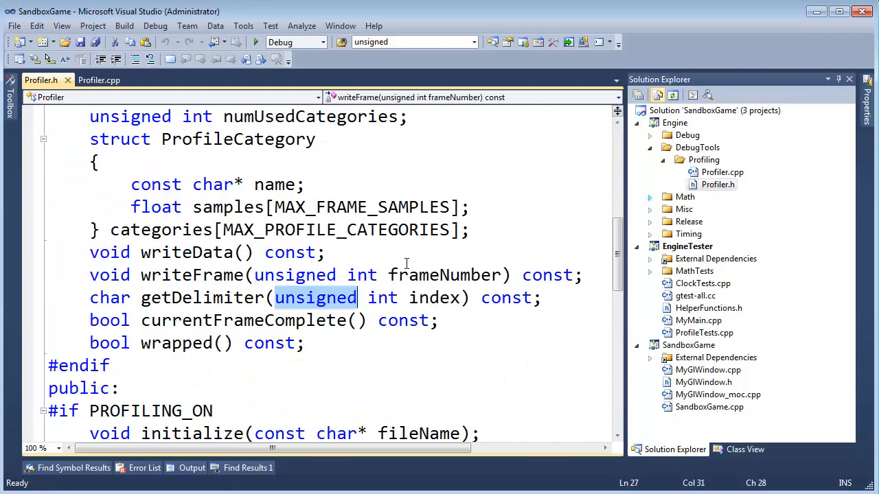
{"action": "mouse_move", "coordinate": [315, 281]}
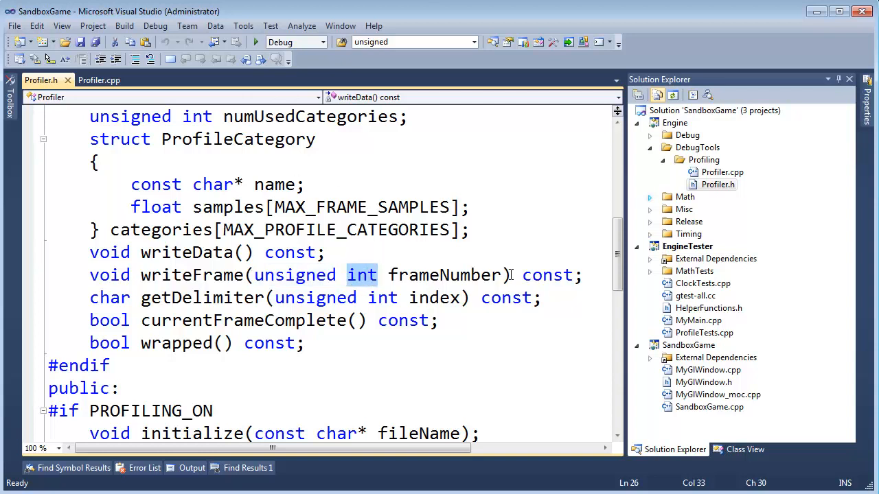
{"action": "type", "text": "long long"}
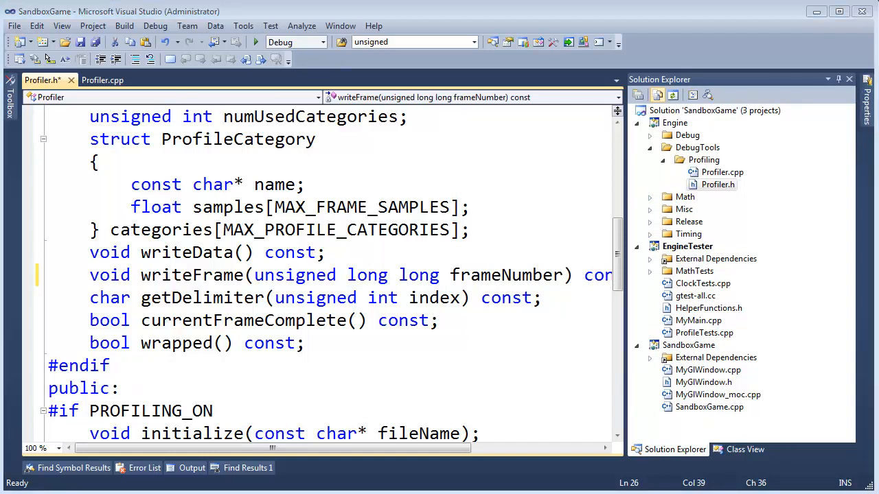
{"action": "mouse_move", "coordinate": [354, 275]}
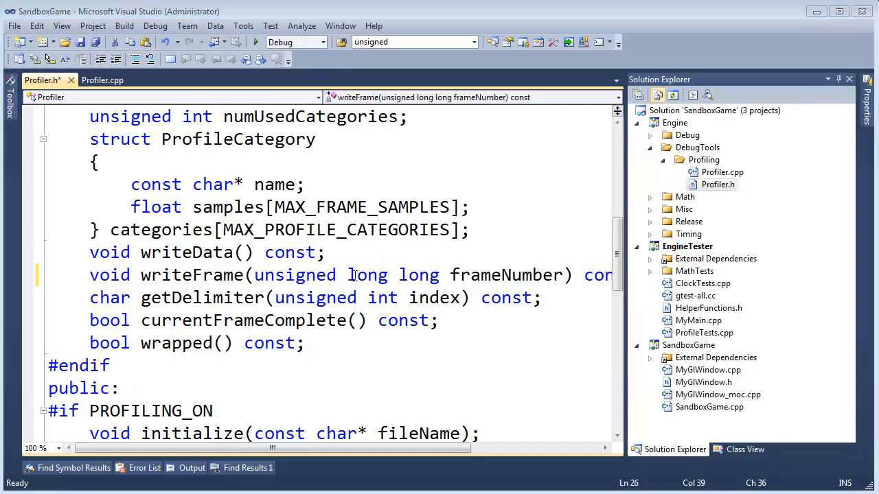
{"action": "double_click", "coordinate": [368, 275]}
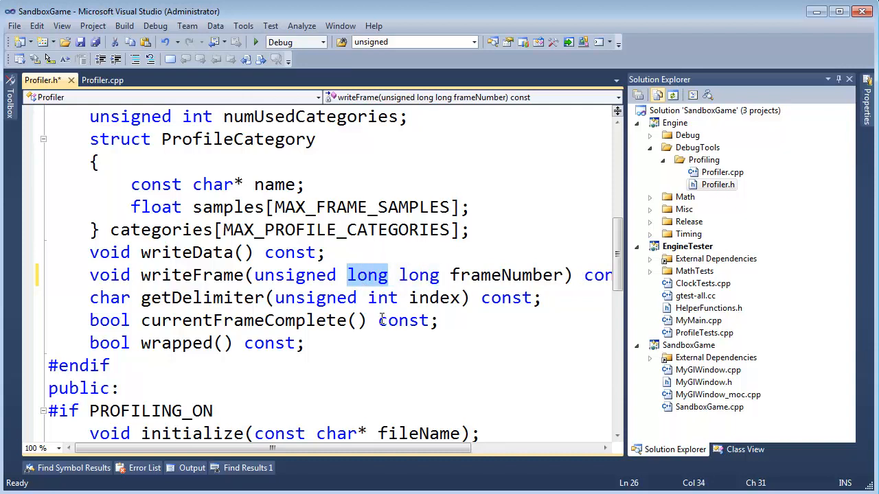
{"action": "left_click", "coordinate": [368, 274]}
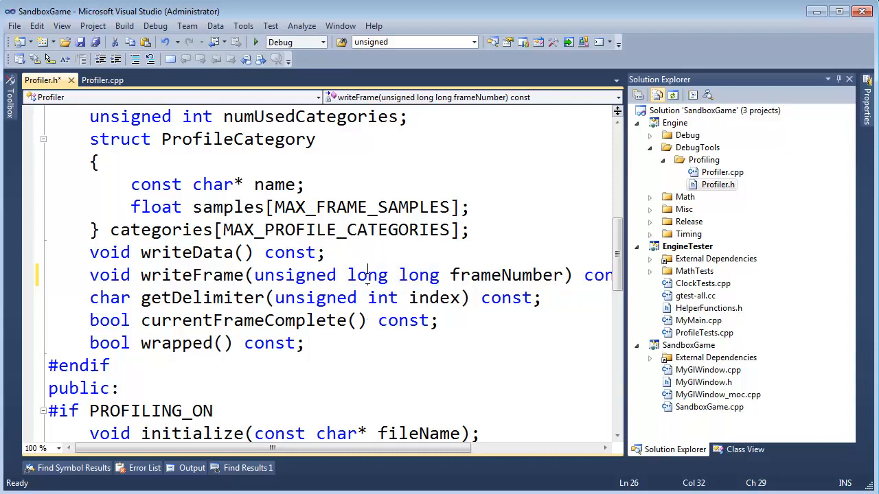
{"action": "double_click", "coordinate": [366, 275]}
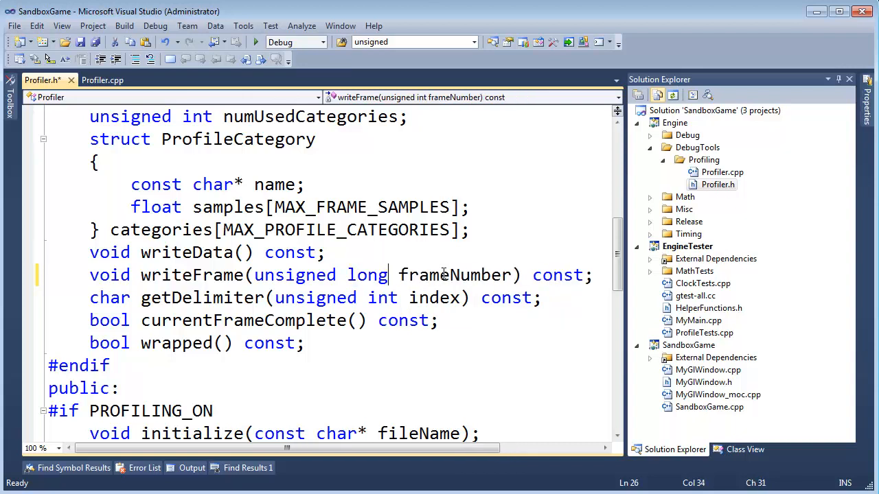
{"action": "type", "text": "long"}
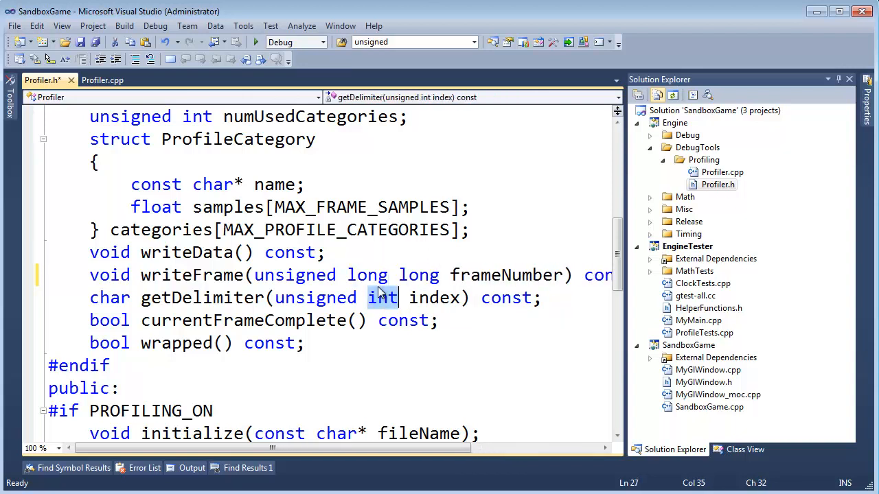
{"action": "type", "text": "long long"}
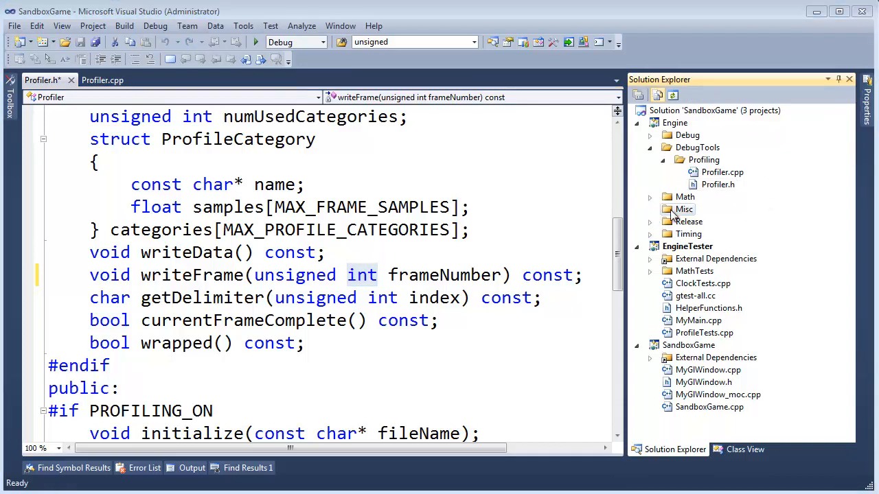
Step: Add a new header file named TypeDefs.h to the Engine project's Misc folder
{"action": "right_click", "coordinate": [684, 208]}
{"action": "type", "text": "T"}
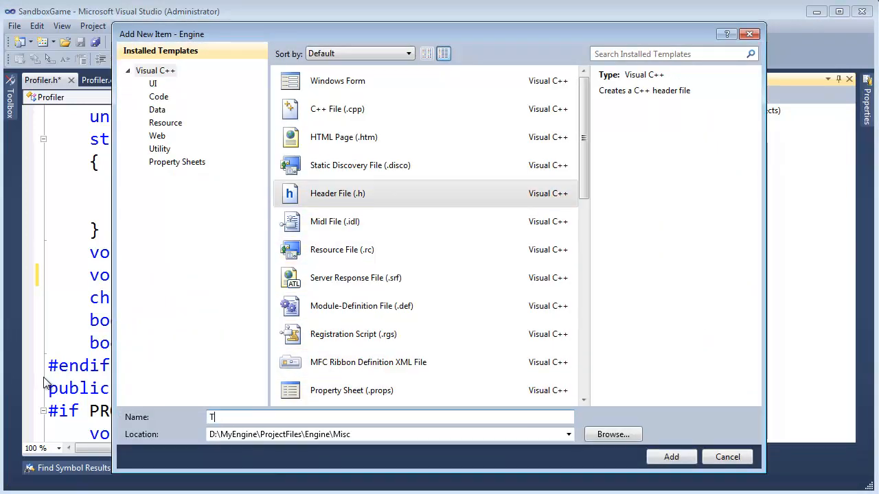
{"action": "type", "text": "ypeDefs"}
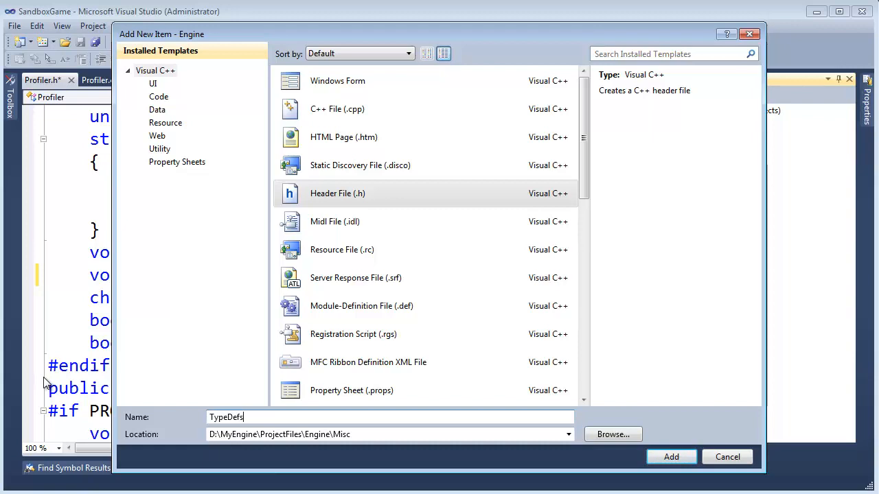
{"action": "left_click", "coordinate": [670, 455]}
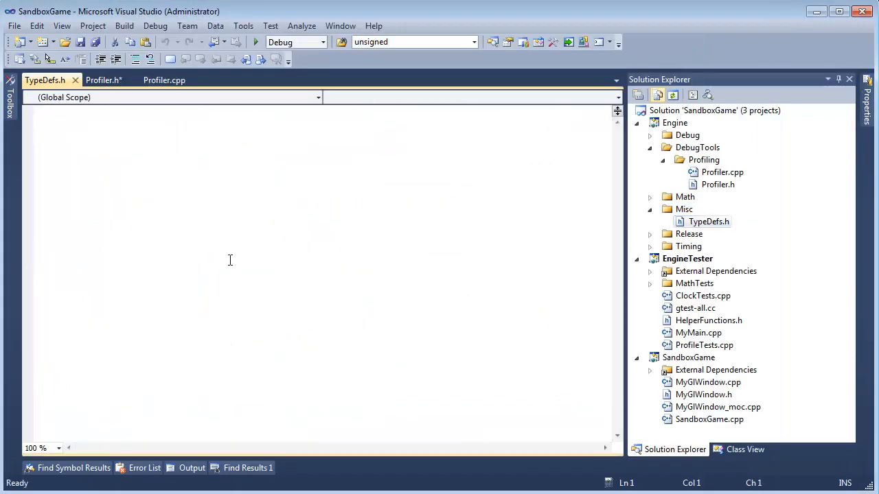
Step: Write the ENGINE_TYPEDEFS_H include guard (#ifndef, #define, #endif) in TypeDefs.h
{"action": "type", "text": "#ifndef"}
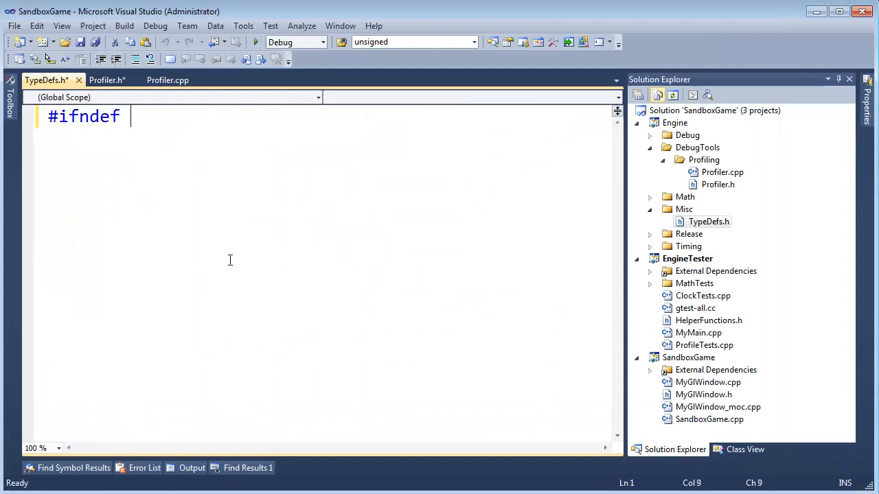
{"action": "type", "text": "ENGINE_"}
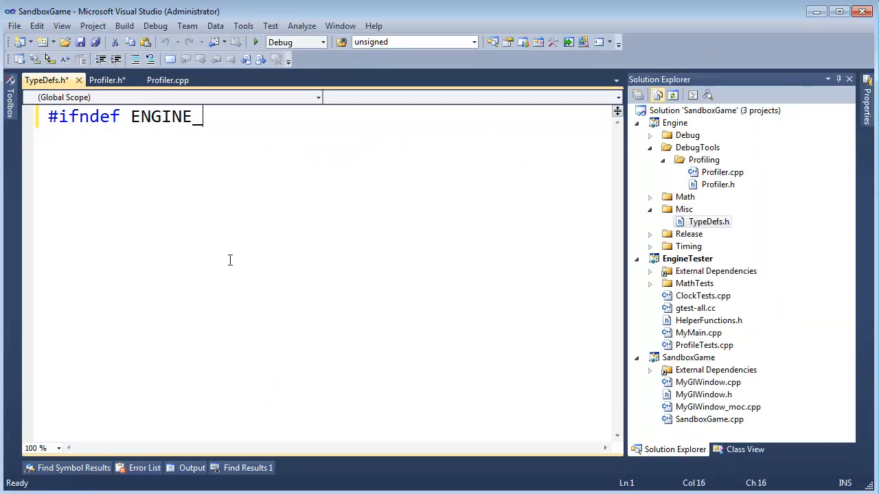
{"action": "type", "text": "TYPEDEFS_H"}
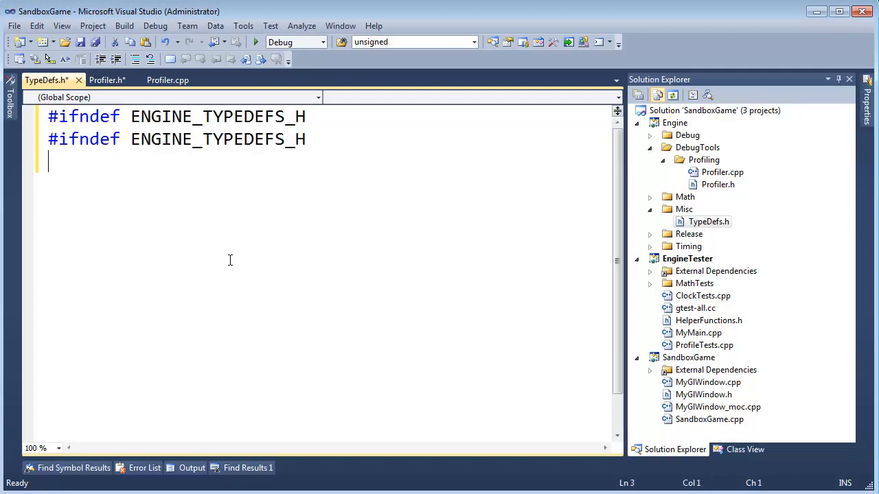
{"action": "type", "text": "#e"}
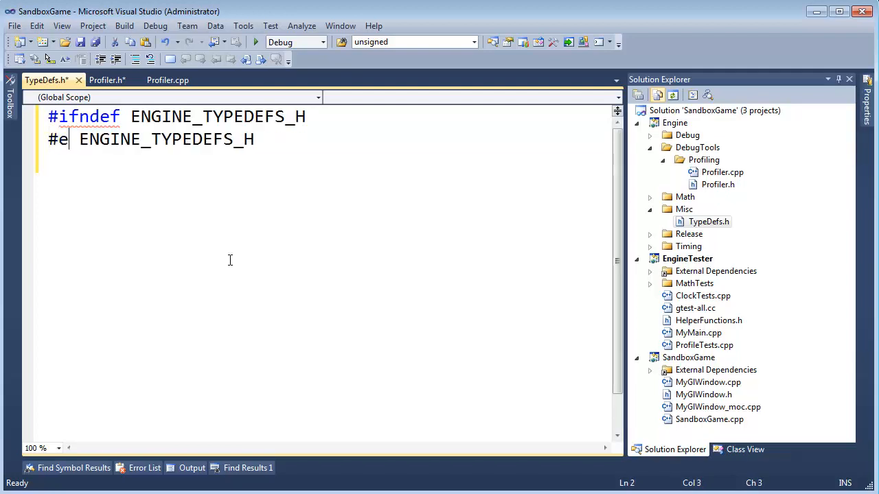
{"action": "key", "text": "Backspace"}
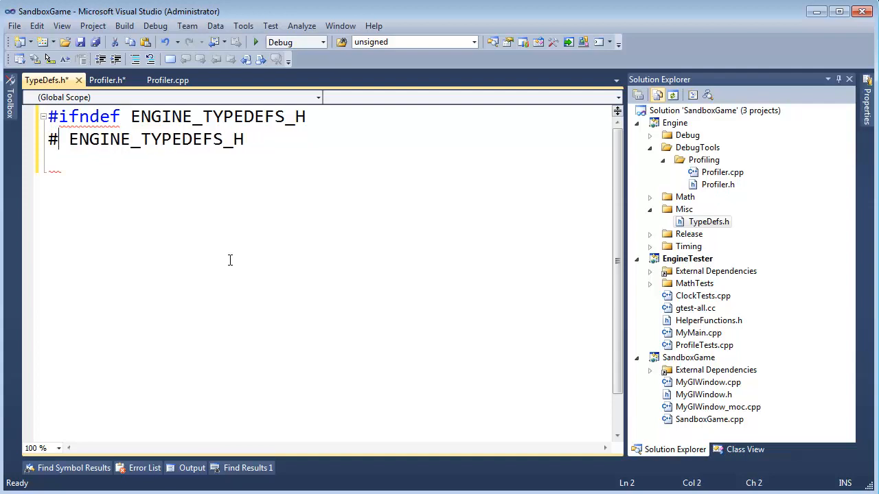
{"action": "type", "text": "define ENGINE_TYPEDEFS_H"}
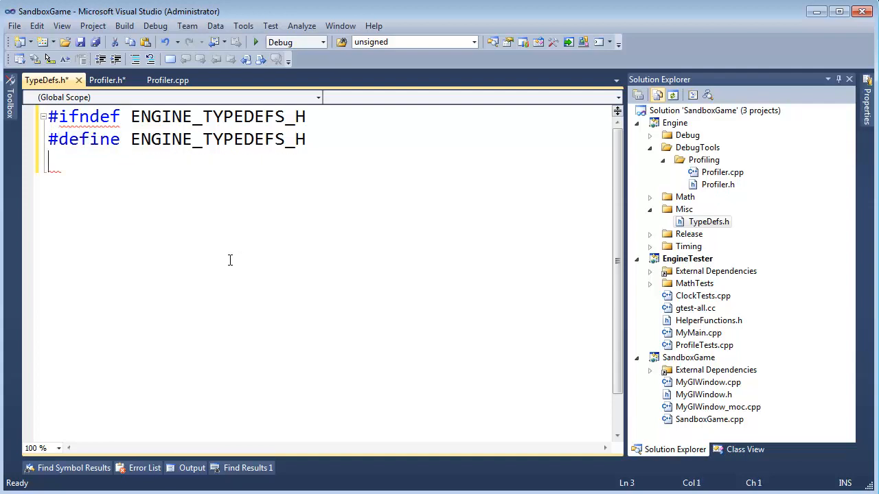
{"action": "type", "text": "#endiu"}
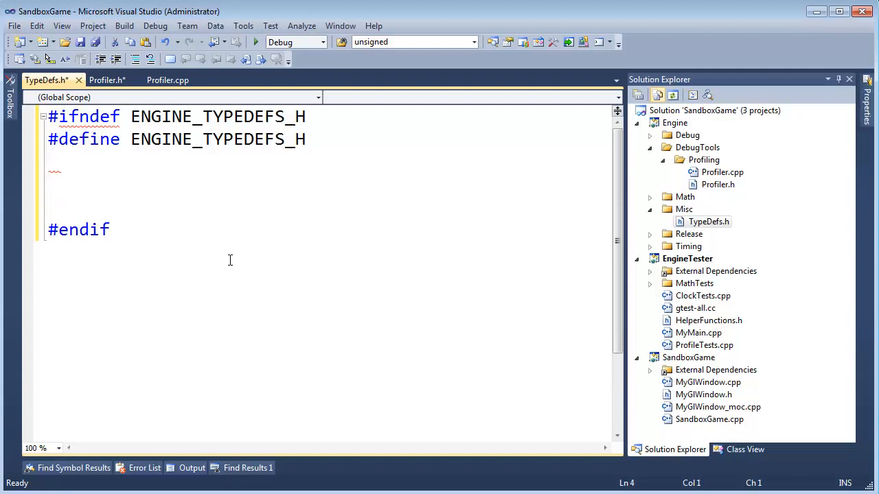
Step: Declare typedef unsigned int uint; inside the include guard
{"action": "type", "text": "typedef u"}
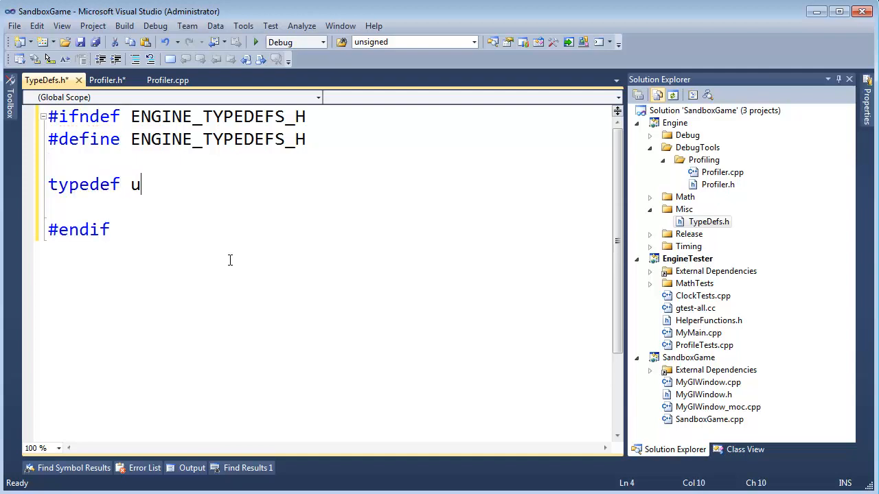
{"action": "type", "text": "nsigned int"}
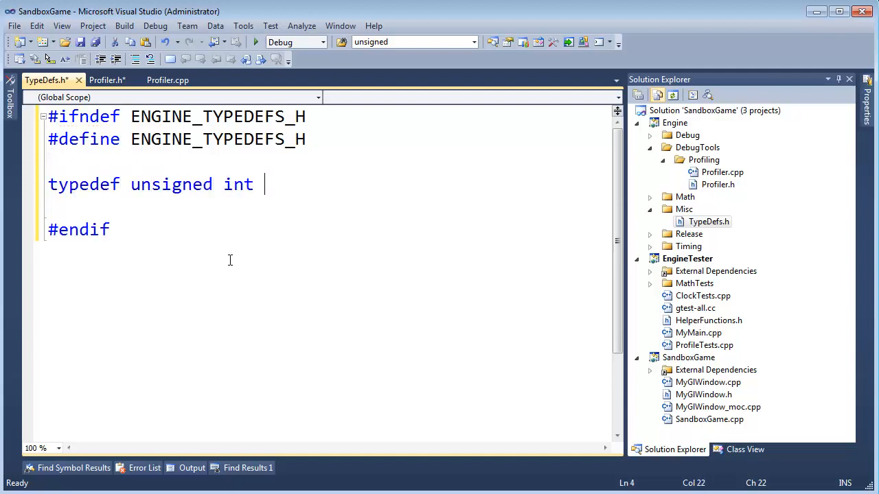
{"action": "type", "text": "uint;"}
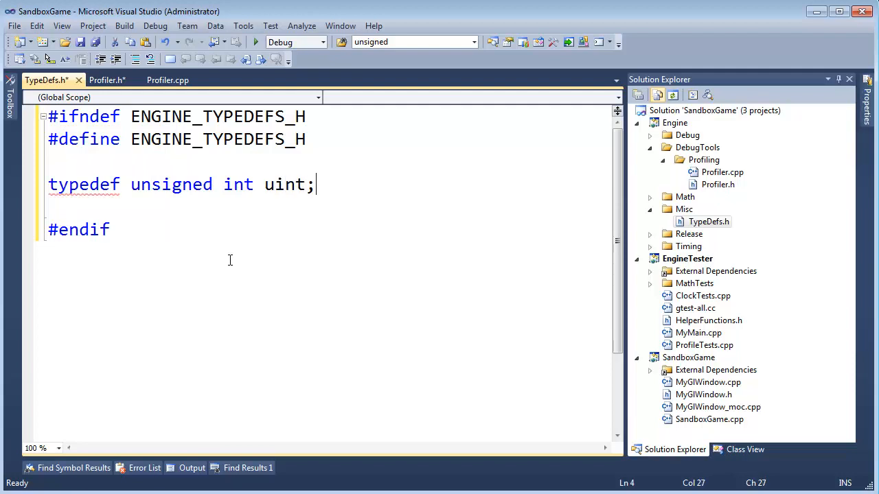
{"action": "double_click", "coordinate": [238, 184]}
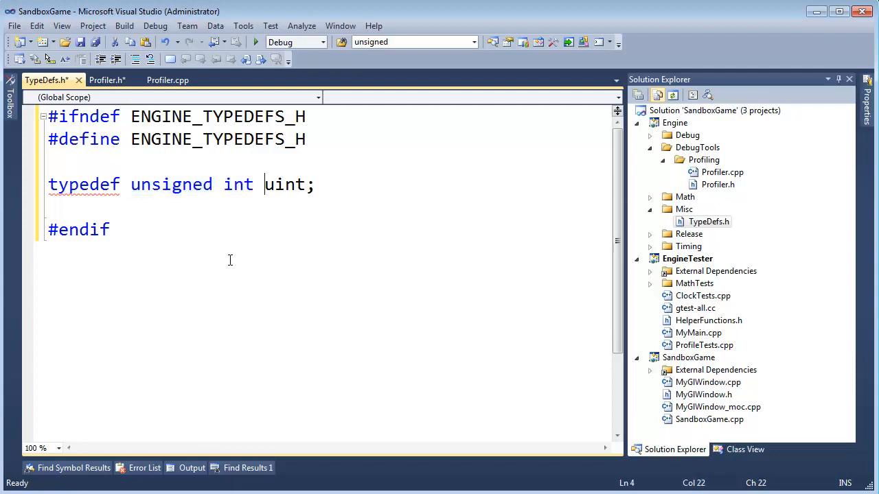
{"action": "double_click", "coordinate": [283, 184]}
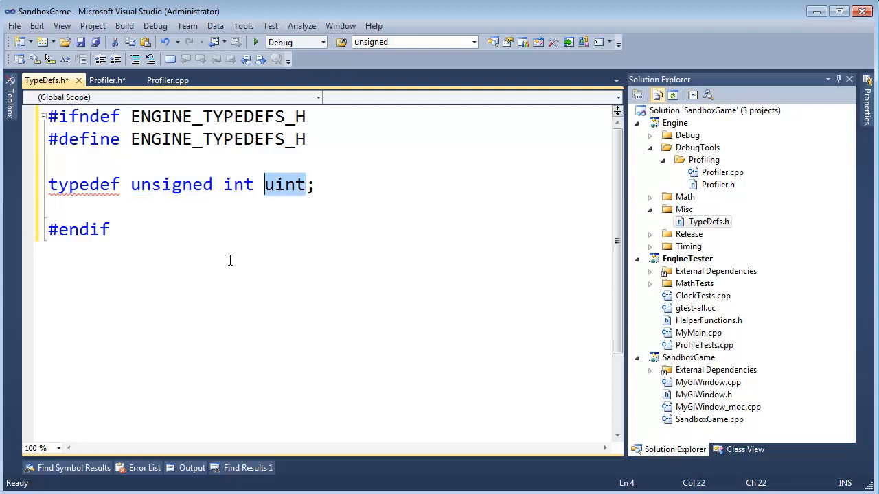
{"action": "double_click", "coordinate": [172, 184]}
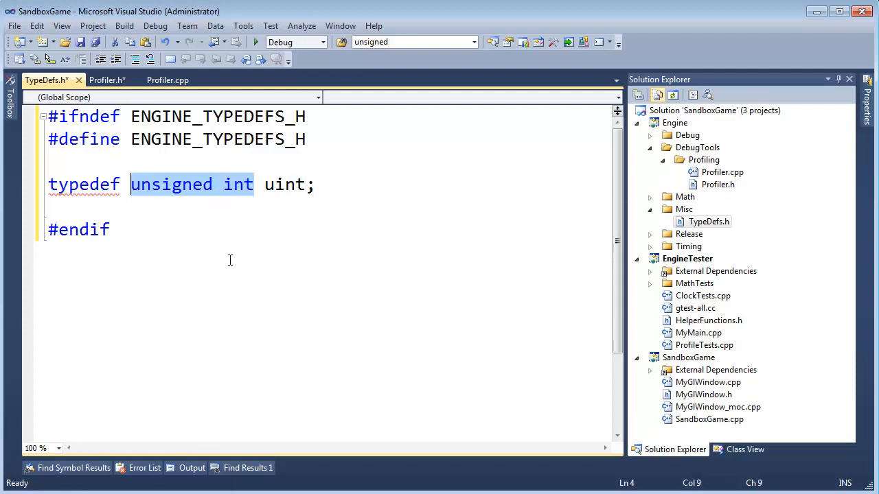
{"action": "mouse_move", "coordinate": [101, 79]}
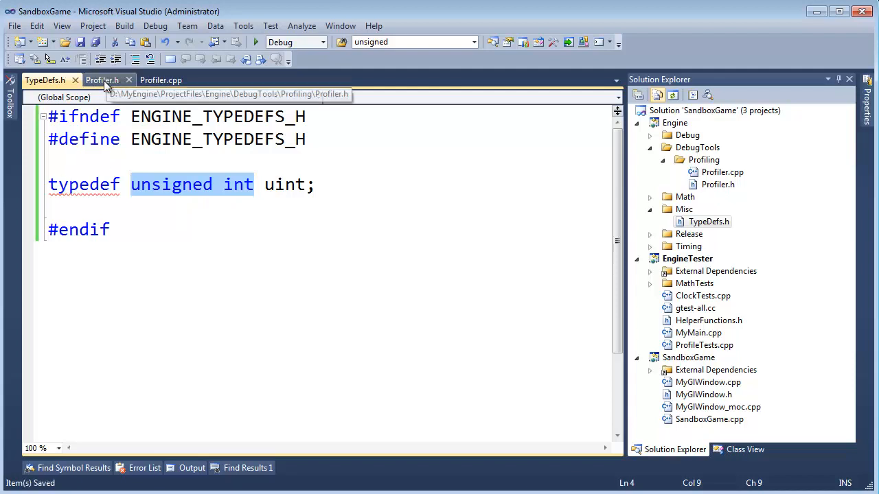
Step: Start an #include line in Profiler.h below the include guard
{"action": "left_click", "coordinate": [102, 79]}
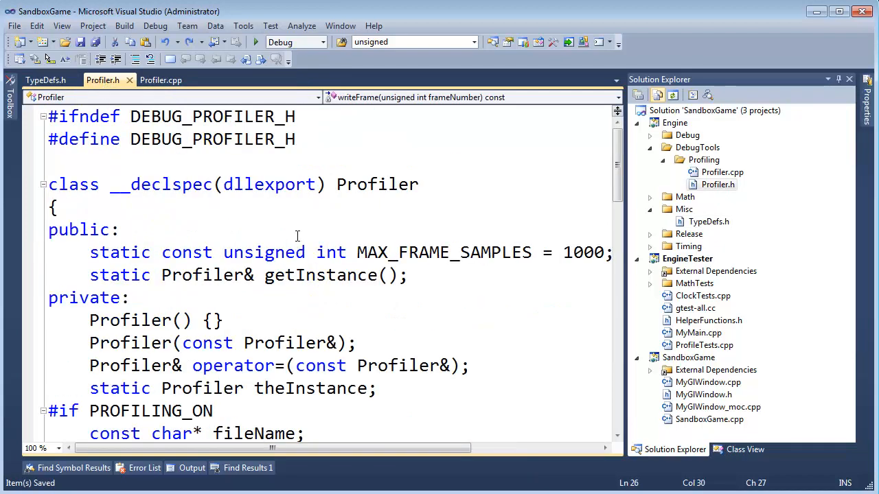
{"action": "type", "text": "#inc"}
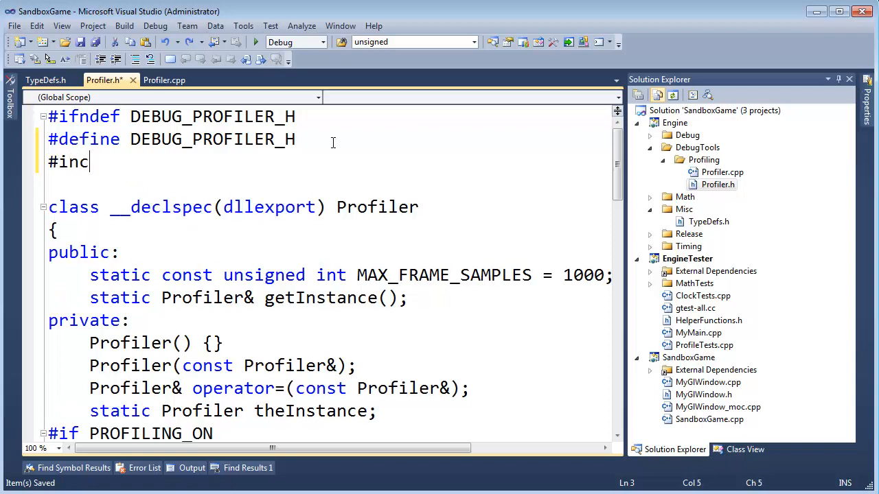
{"action": "type", "text": "lude"}
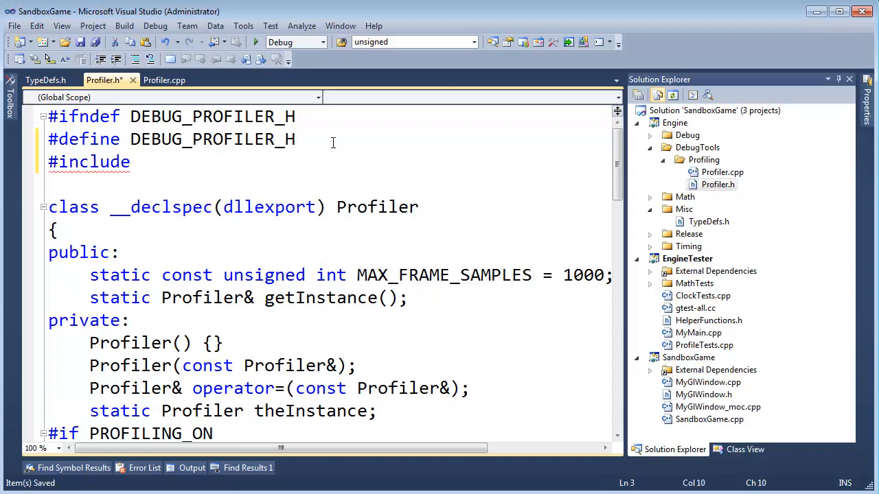
{"action": "left_click", "coordinate": [137, 162]}
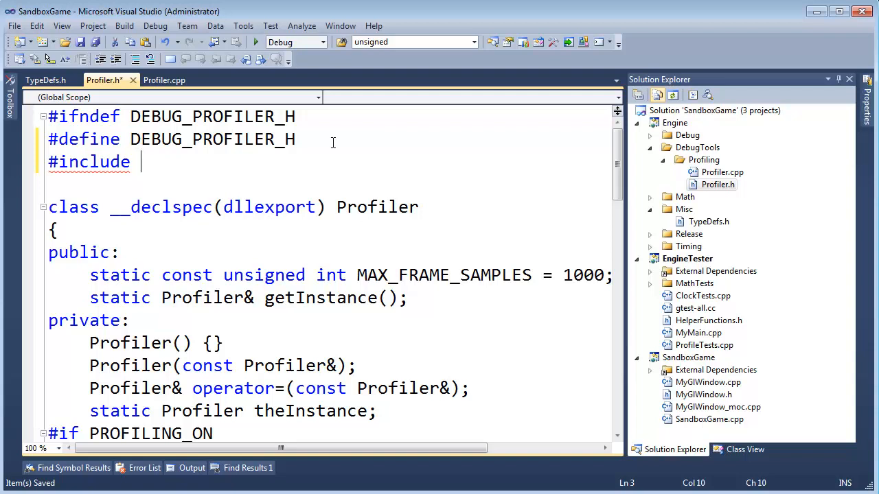
{"action": "mouse_move", "coordinate": [110, 85]}
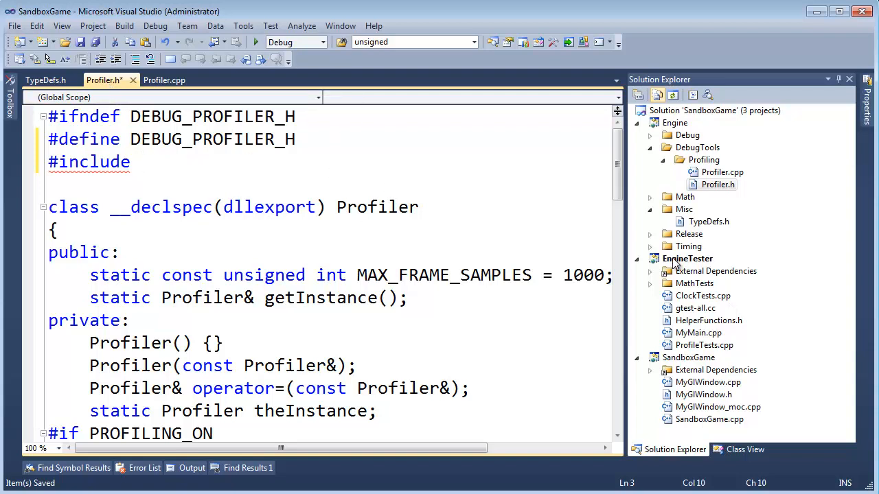
Step: Browse the solution's project folders to locate TypeDefs.h relative to Profiler.h
{"action": "left_click", "coordinate": [650, 123]}
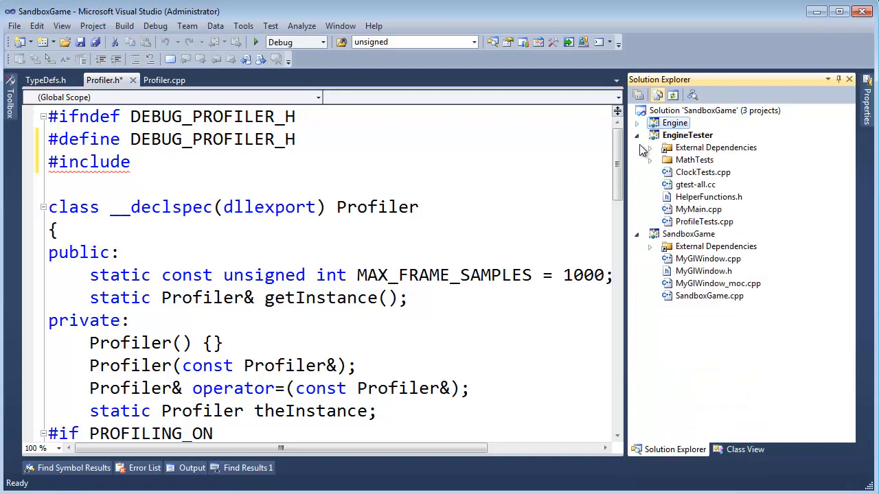
{"action": "left_click", "coordinate": [637, 135]}
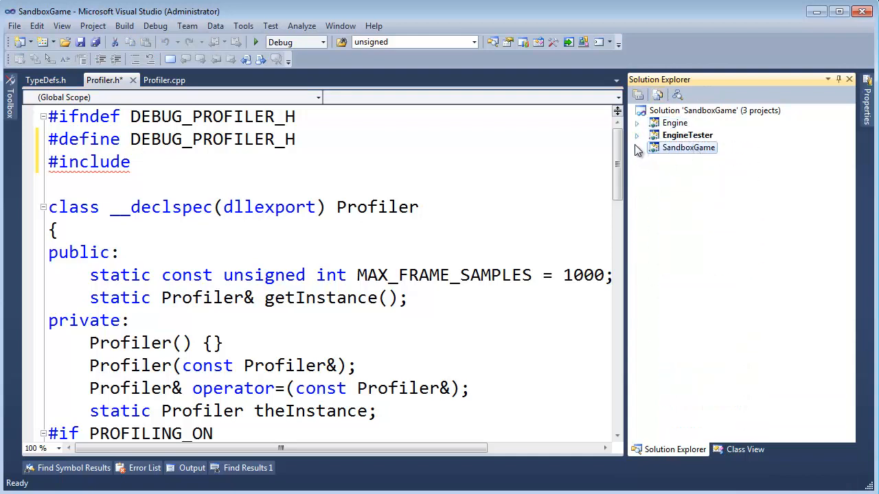
{"action": "left_click", "coordinate": [636, 134]}
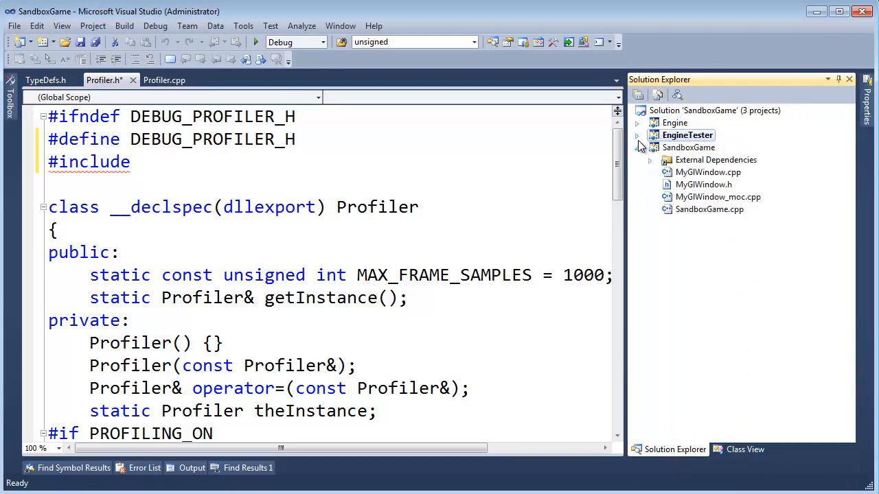
{"action": "left_click", "coordinate": [637, 122]}
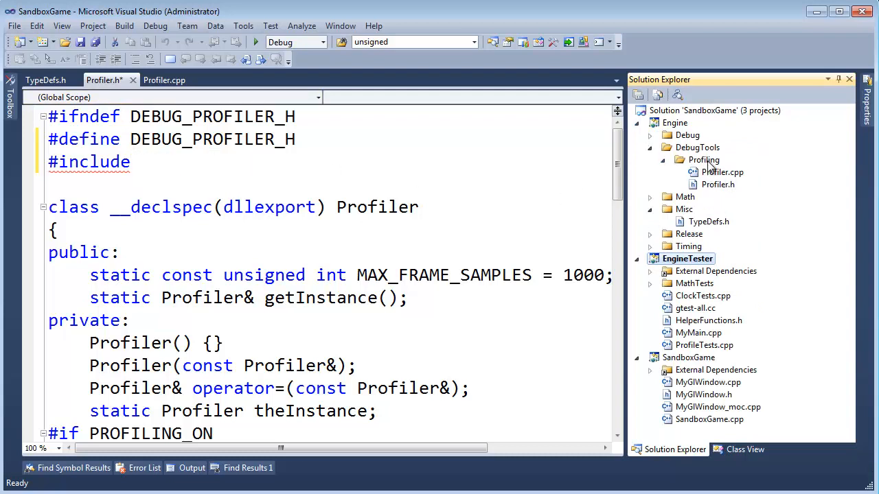
{"action": "left_click", "coordinate": [698, 147]}
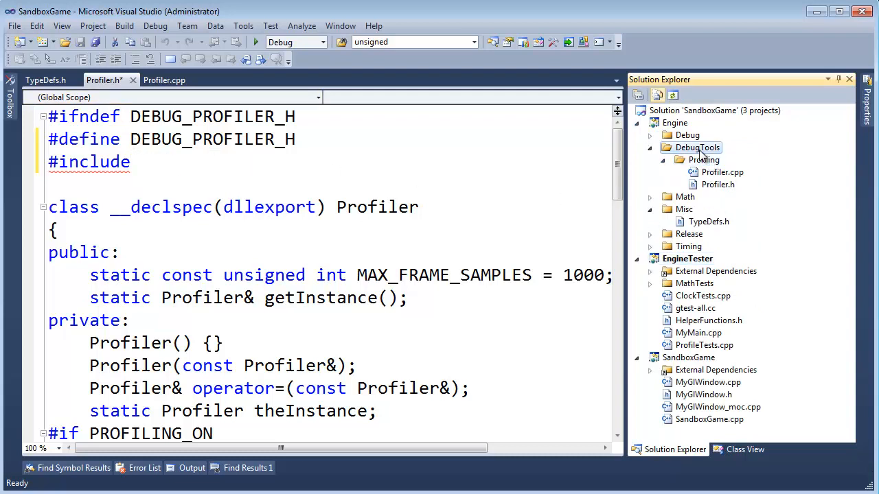
{"action": "left_click", "coordinate": [674, 122]}
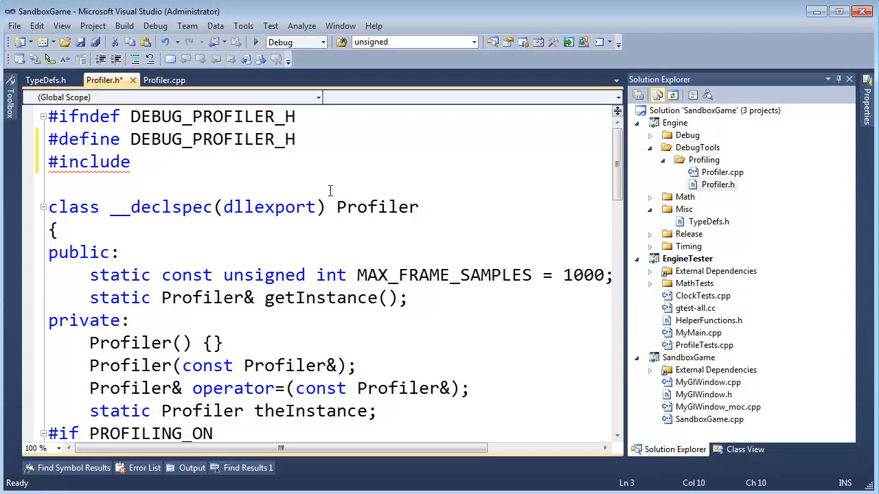
Step: Complete the include as a relative path "..\..\Misc\TypeDefs.h"
{"action": "type", "text": "\""}
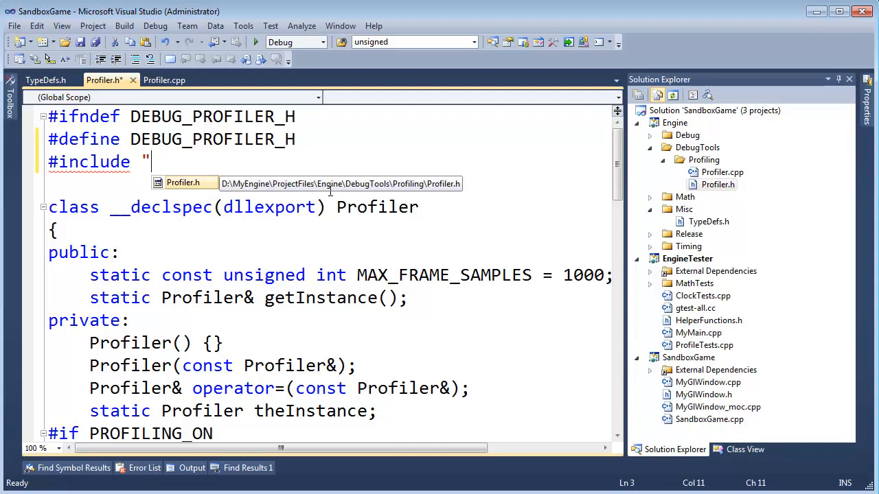
{"action": "type", "text": "..\\..\\"}
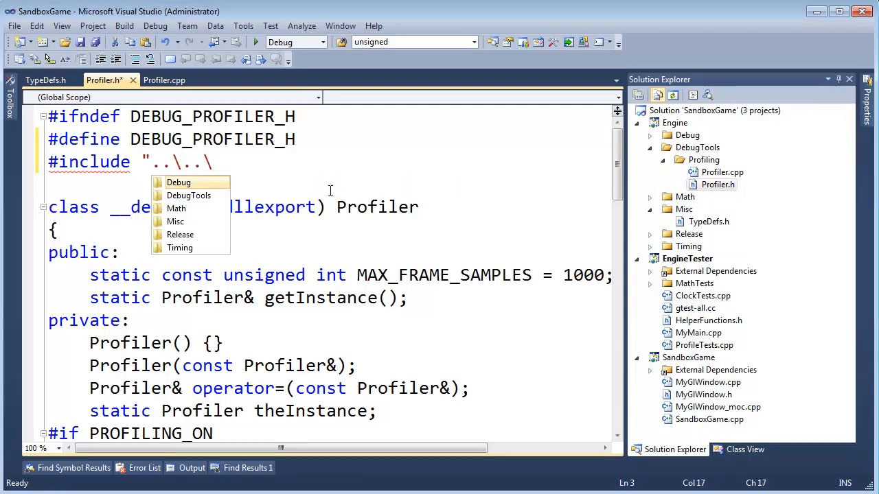
{"action": "type", "text": "mius"}
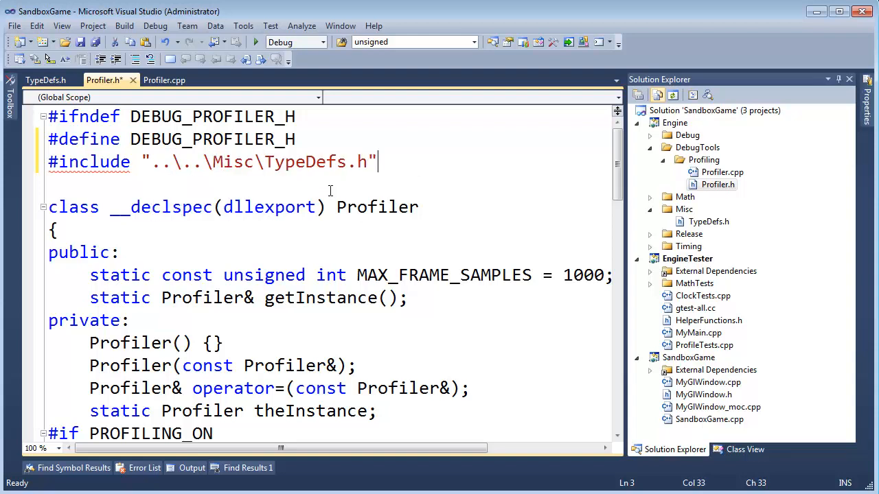
{"action": "mouse_move", "coordinate": [505, 84]}
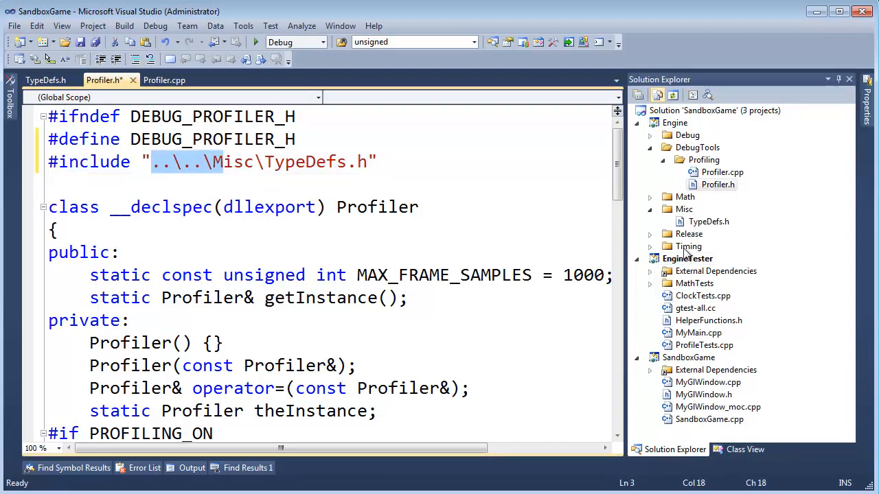
Step: Shorten the include in Profiler.h to "Misc\TypeDefs.h" without the parent-folder prefixes
{"action": "left_click", "coordinate": [687, 259]}
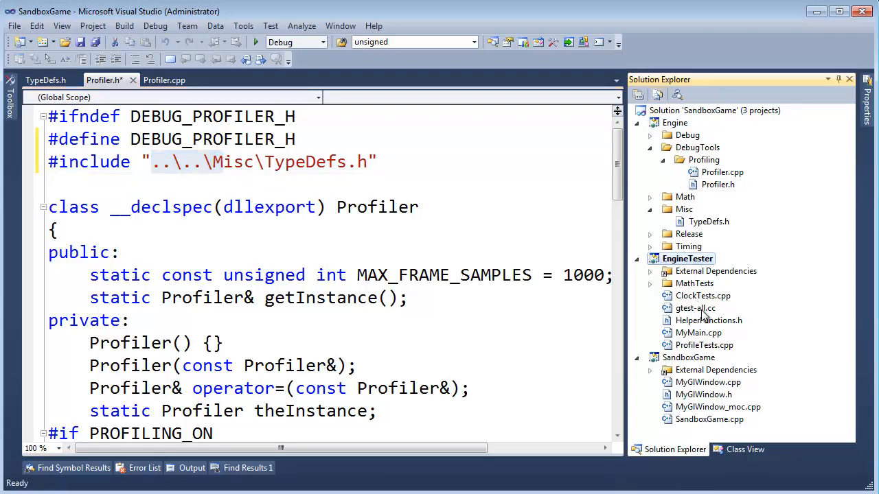
{"action": "left_click", "coordinate": [703, 345]}
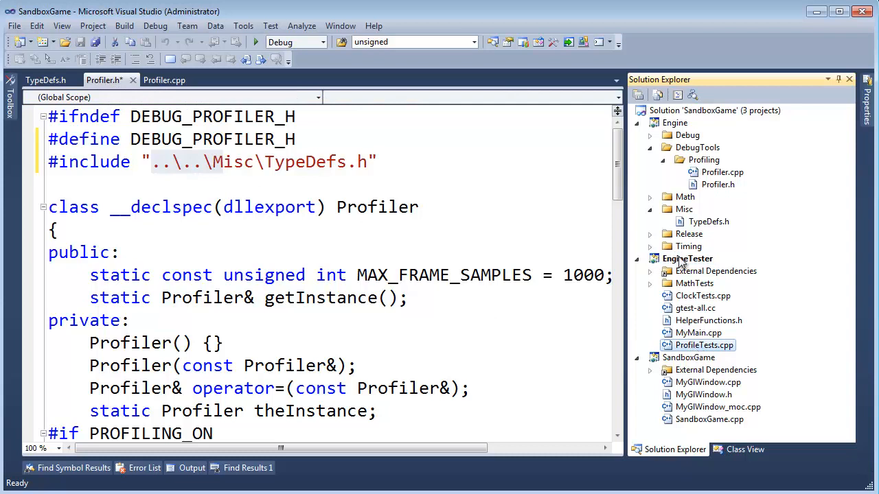
{"action": "left_click", "coordinate": [162, 162]}
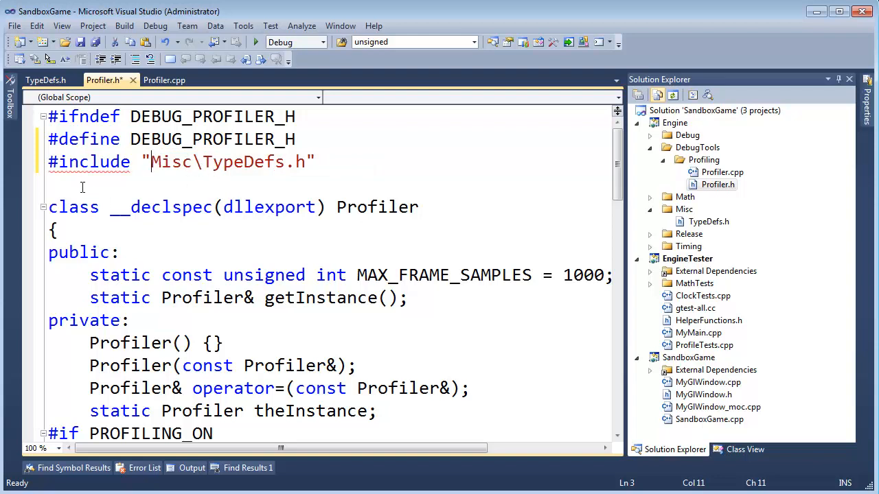
{"action": "mouse_move", "coordinate": [89, 162]}
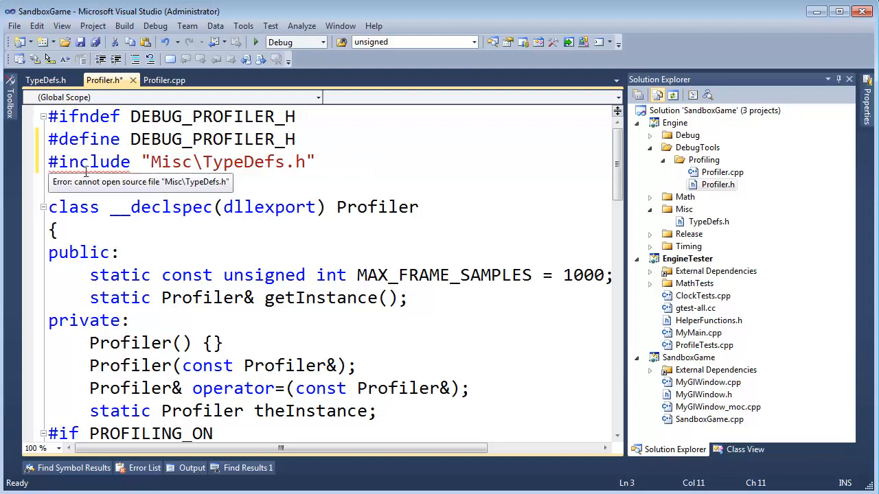
{"action": "mouse_move", "coordinate": [549, 171]}
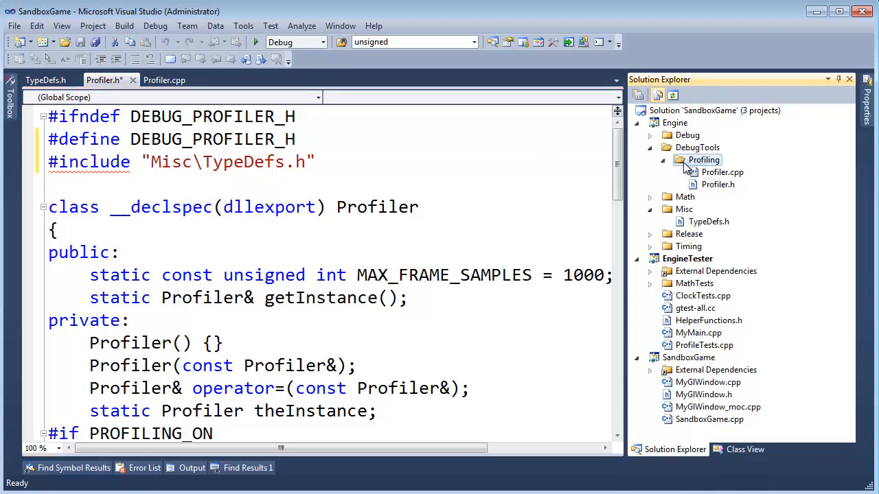
{"action": "mouse_move", "coordinate": [734, 195]}
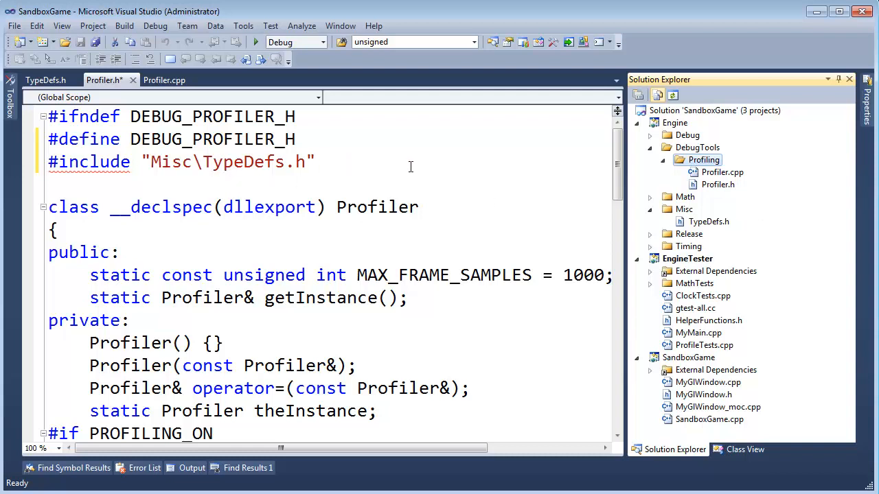
{"action": "mouse_move", "coordinate": [725, 195]}
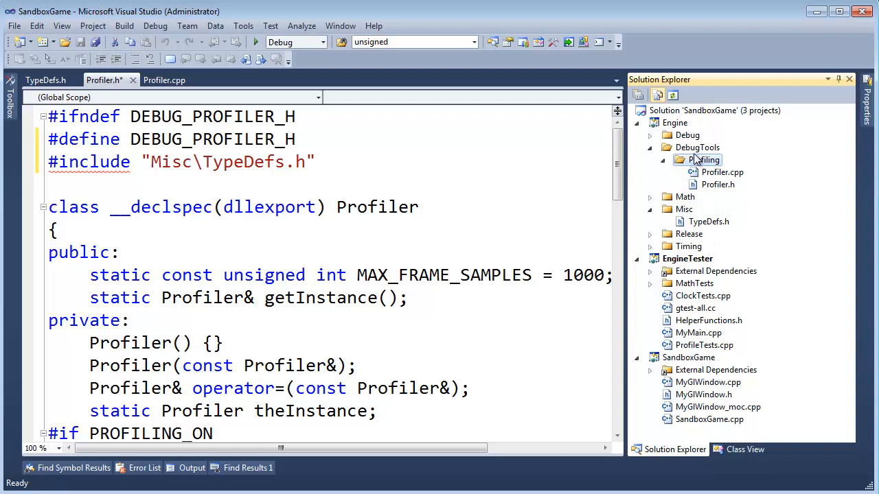
Step: Rewrite the TypeDefs include as <Misc\TypeDefs.h> with angle brackets instead of quotes
{"action": "left_click", "coordinate": [153, 162]}
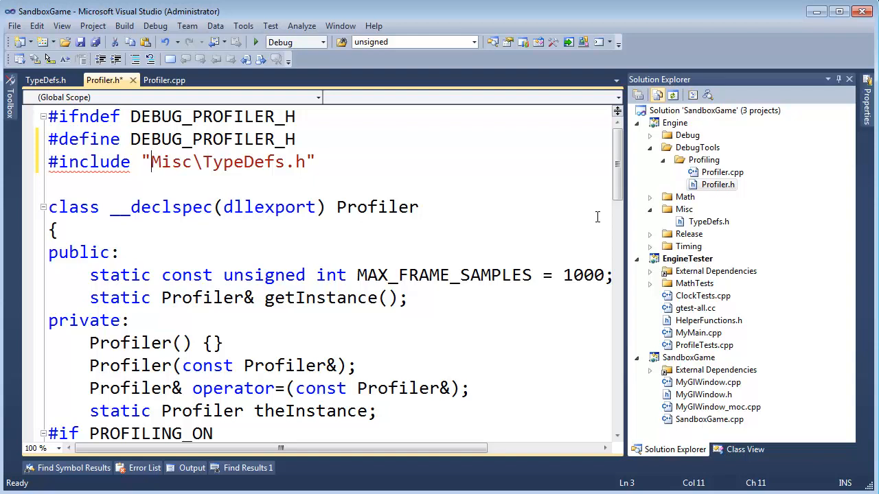
{"action": "type", "text": "<"}
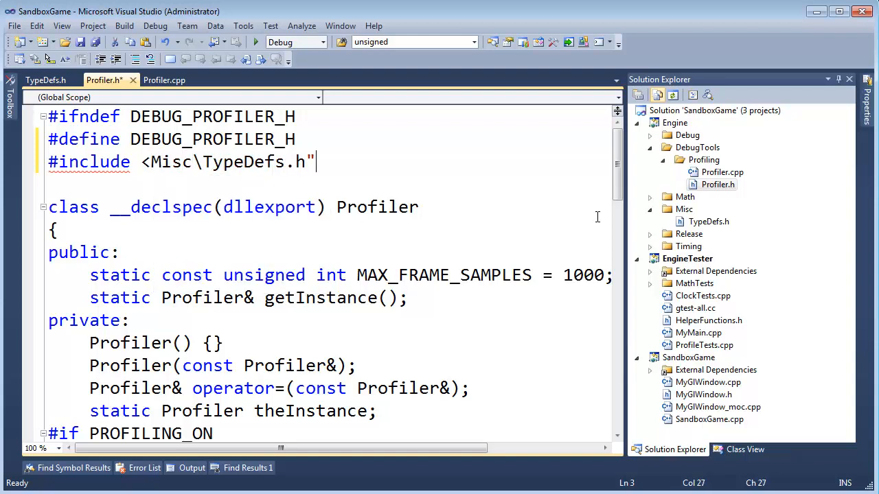
{"action": "type", "text": ">"}
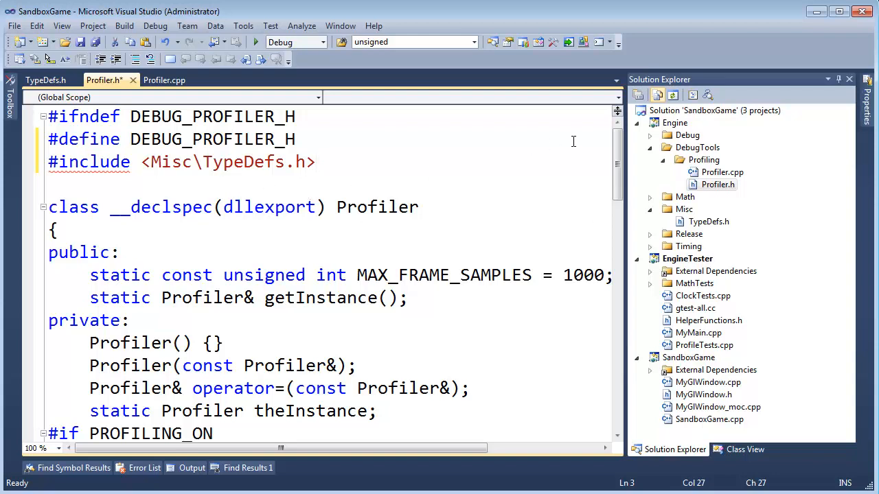
{"action": "left_click", "coordinate": [649, 148]}
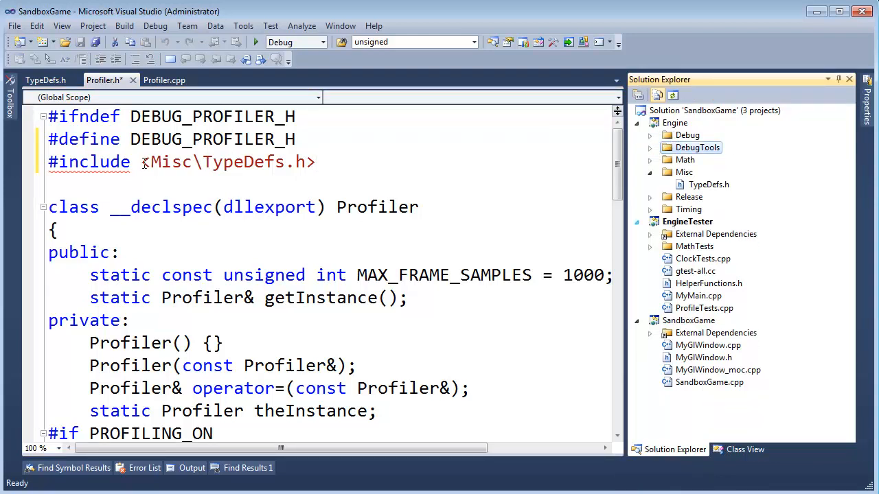
{"action": "left_click", "coordinate": [650, 147]}
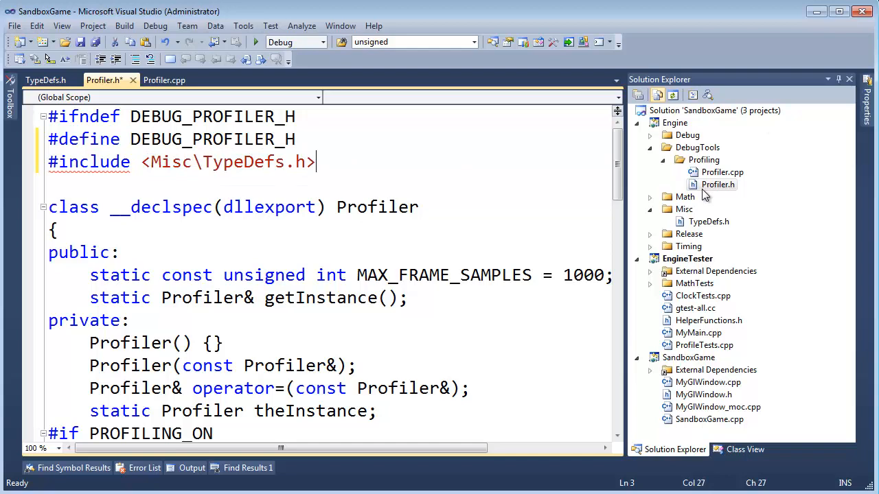
{"action": "mouse_move", "coordinate": [662, 129]}
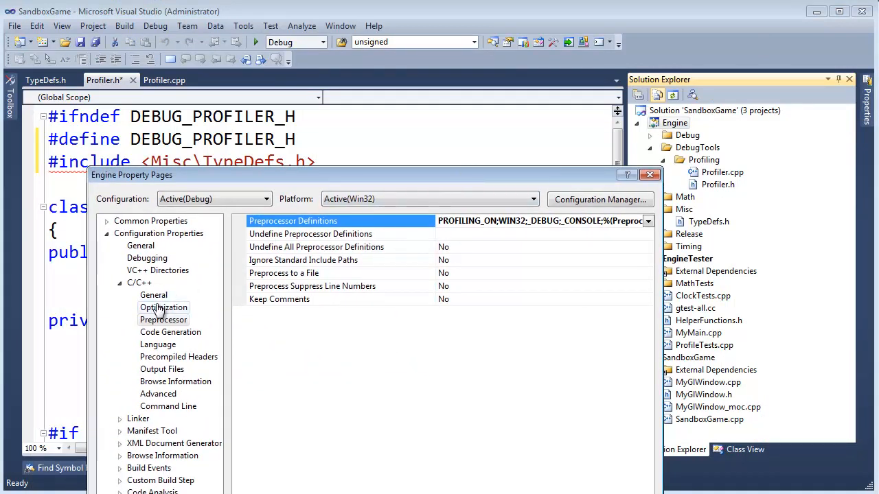
Step: Set the Engine project's C/C++ Additional Include Directories to $(ProjectDir) and build
{"action": "left_click", "coordinate": [154, 294]}
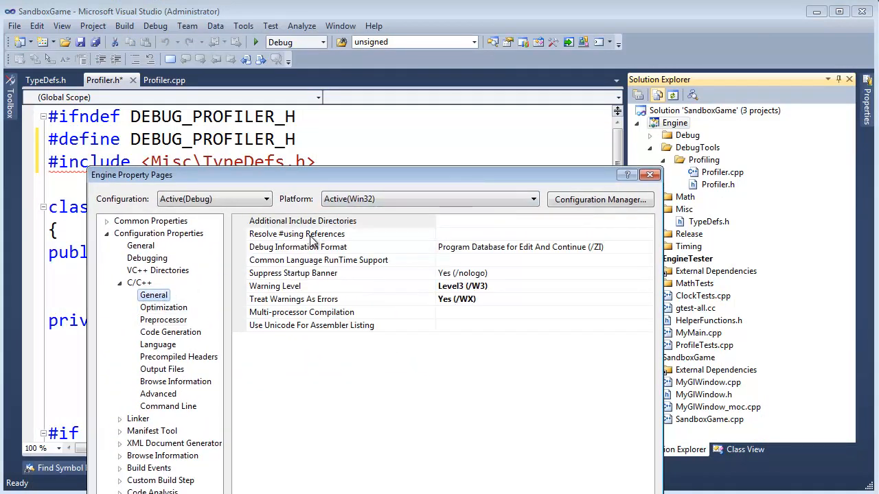
{"action": "left_click", "coordinate": [302, 220]}
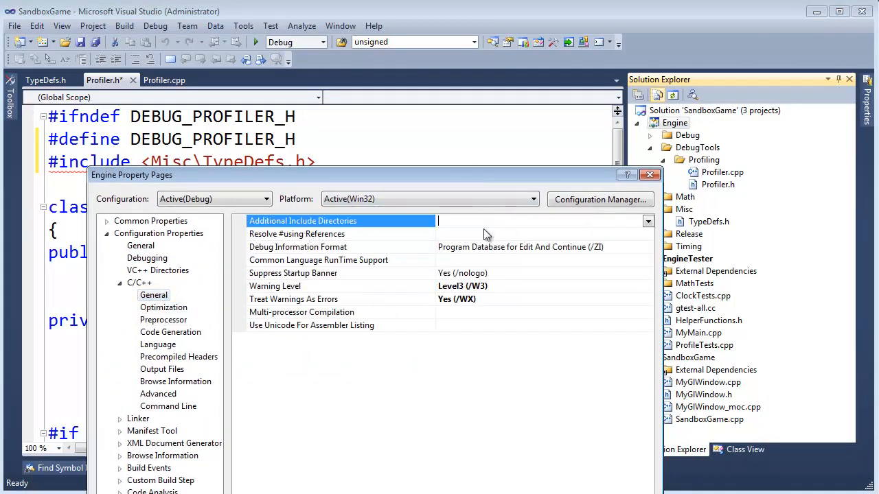
{"action": "type", "text": "S"}
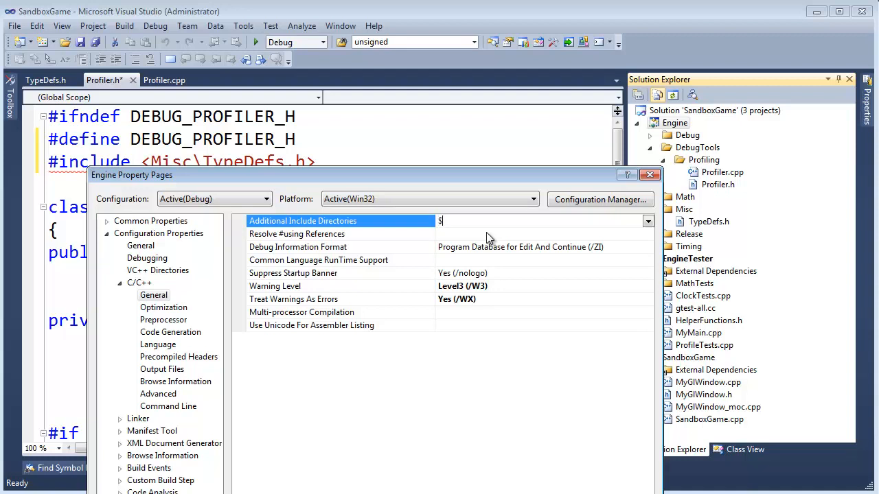
{"action": "type", "text": "("}
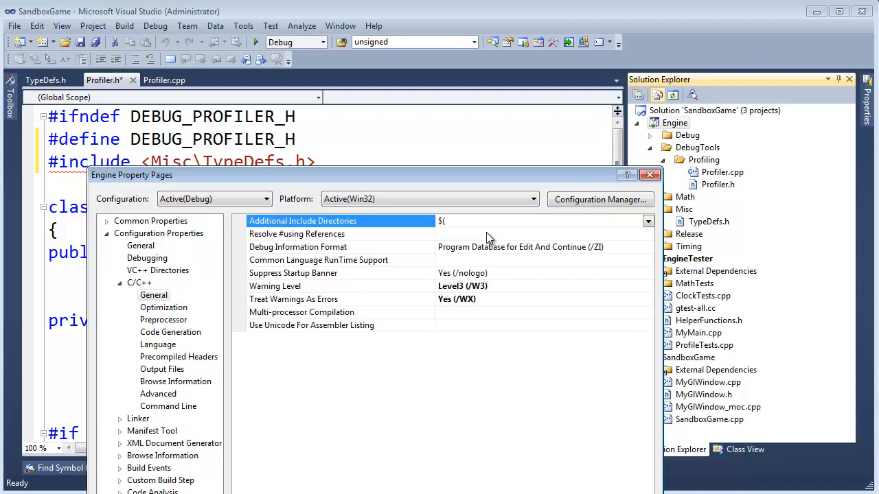
{"action": "type", "text": "(ProjectDir)"}
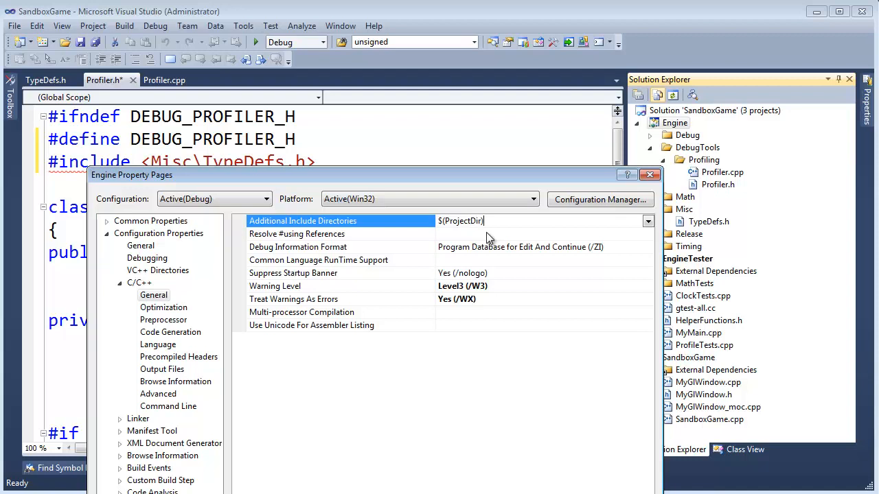
{"action": "left_click", "coordinate": [649, 175]}
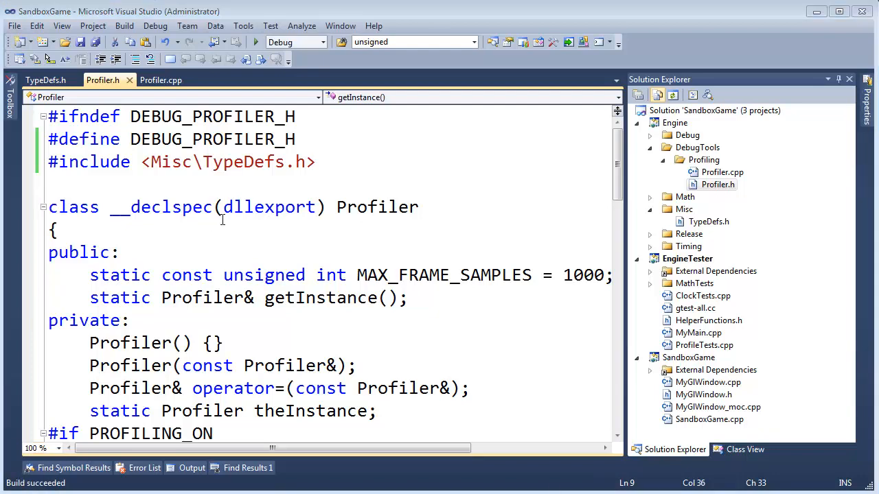
{"action": "scroll", "scroll_direction": "down", "scroll_amount": 3}
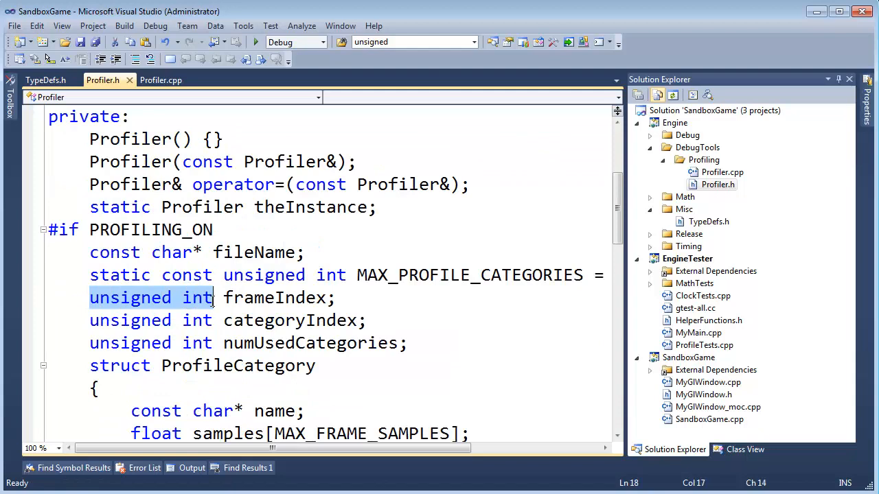
{"action": "mouse_move", "coordinate": [264, 366]}
{"action": "type", "text": "uint"}
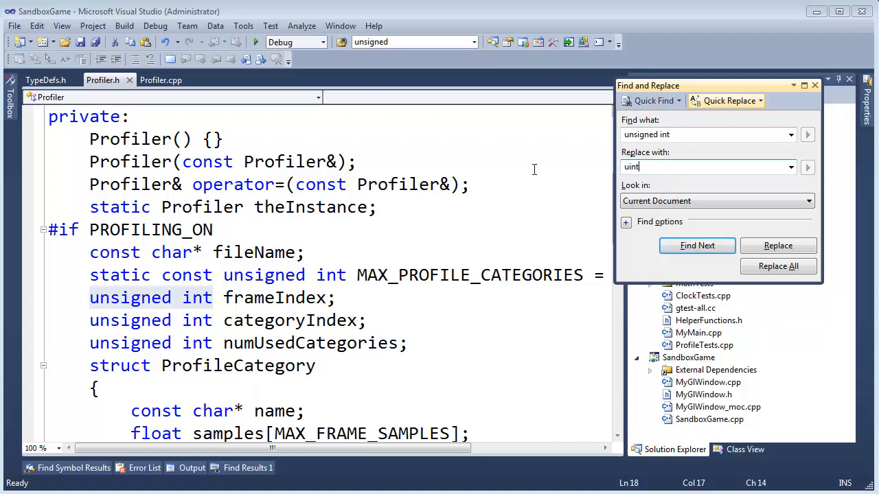
Step: Replace all seven unsigned int occurrences in Profiler.h with uint, matching case and whole word
{"action": "left_click", "coordinate": [626, 223]}
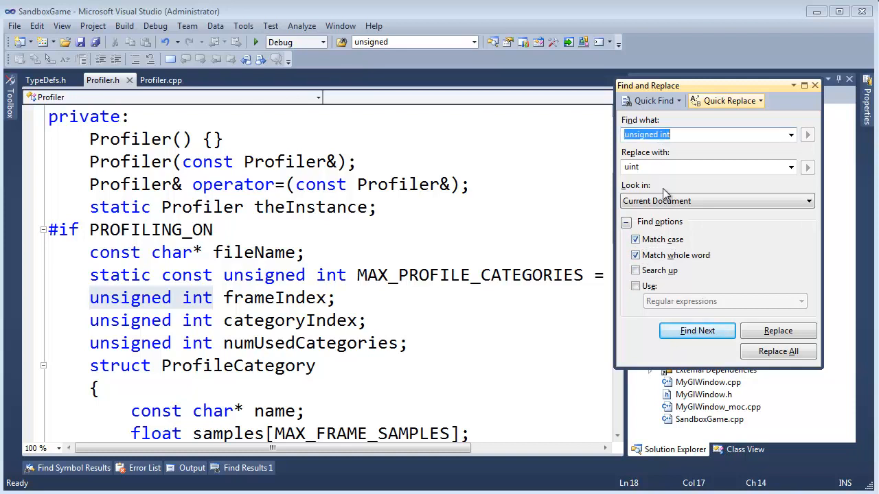
{"action": "left_click", "coordinate": [777, 351]}
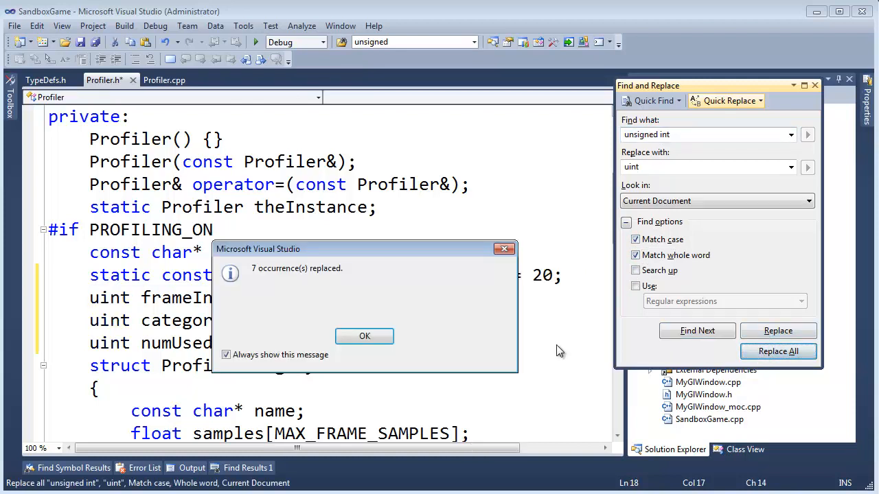
{"action": "left_click", "coordinate": [365, 335]}
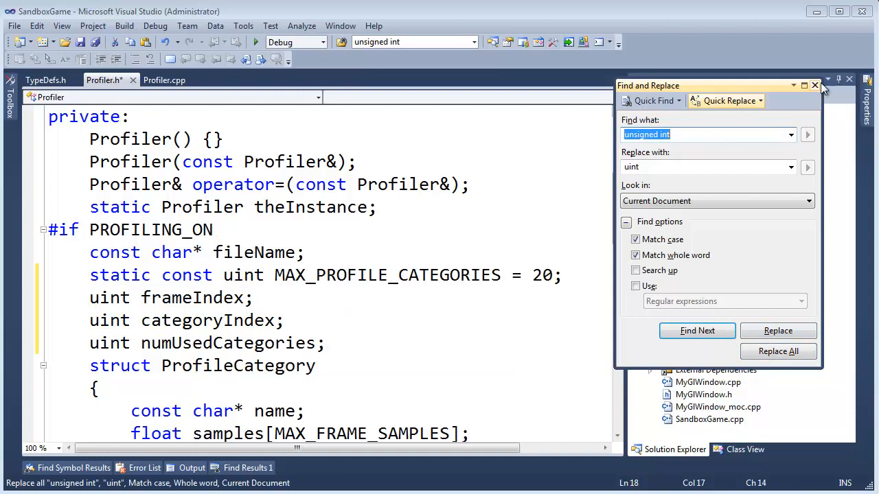
{"action": "left_click", "coordinate": [815, 85]}
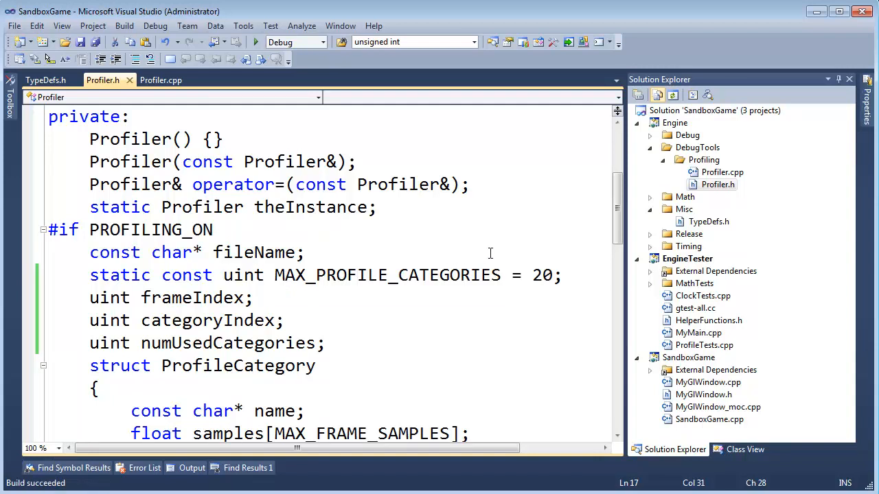
Step: Switch to Profiler.cpp and bring up replace-in-files for unsigned int across the Entire Solution
{"action": "left_click", "coordinate": [722, 173]}
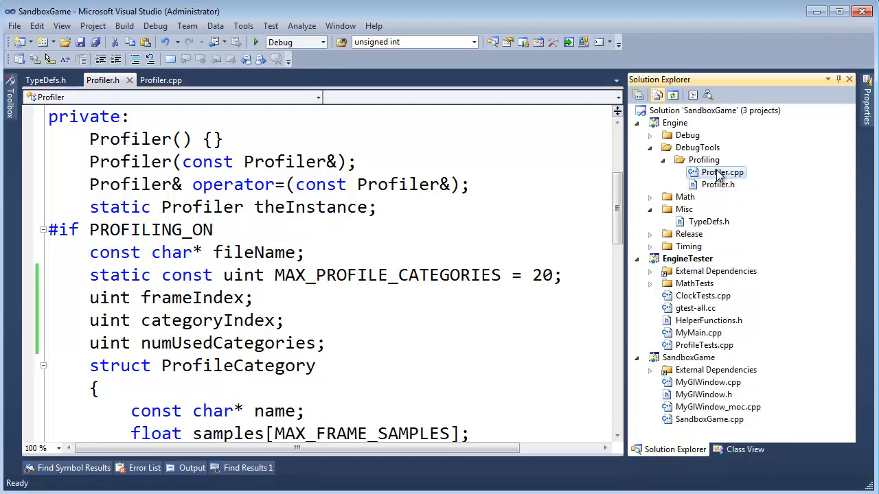
{"action": "left_click", "coordinate": [251, 242]}
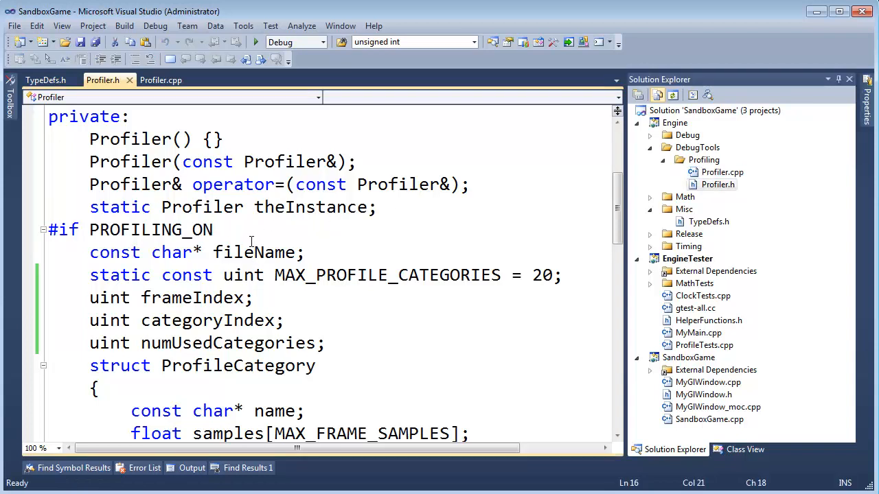
{"action": "left_click", "coordinate": [161, 79]}
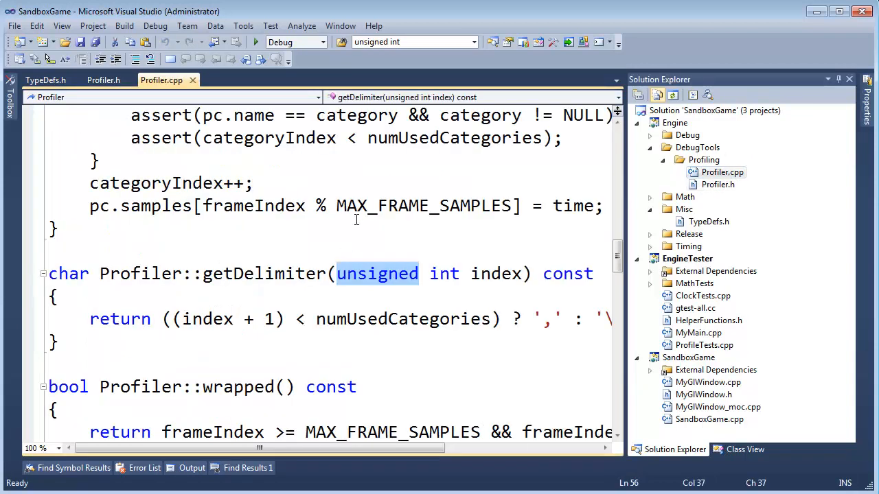
{"action": "left_click", "coordinate": [58, 228]}
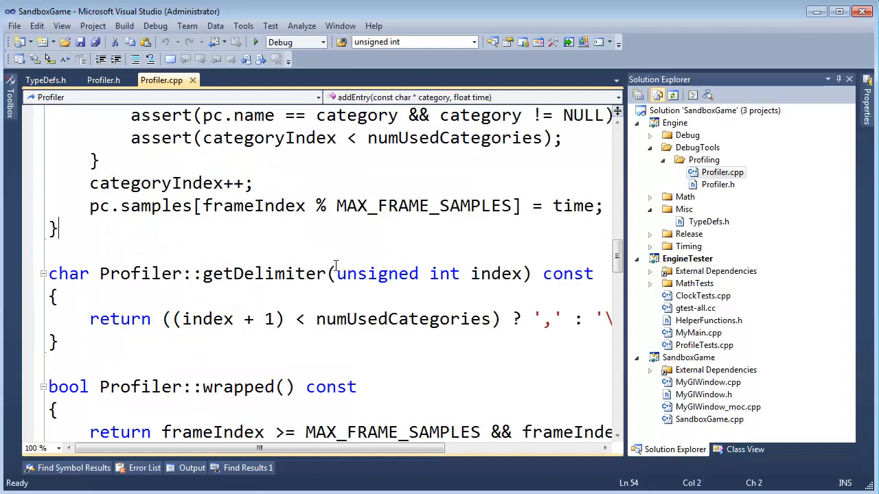
{"action": "left_click", "coordinate": [62, 252]}
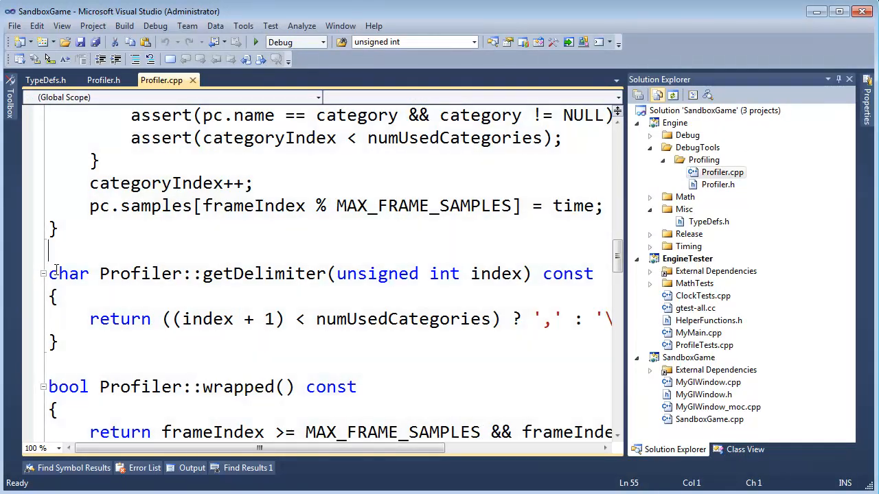
{"action": "key", "text": "ctrl+h"}
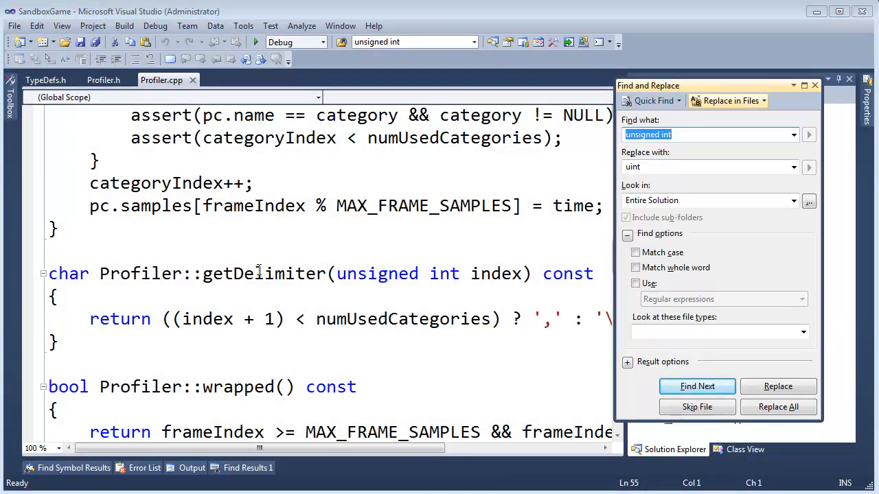
{"action": "mouse_move", "coordinate": [225, 193]}
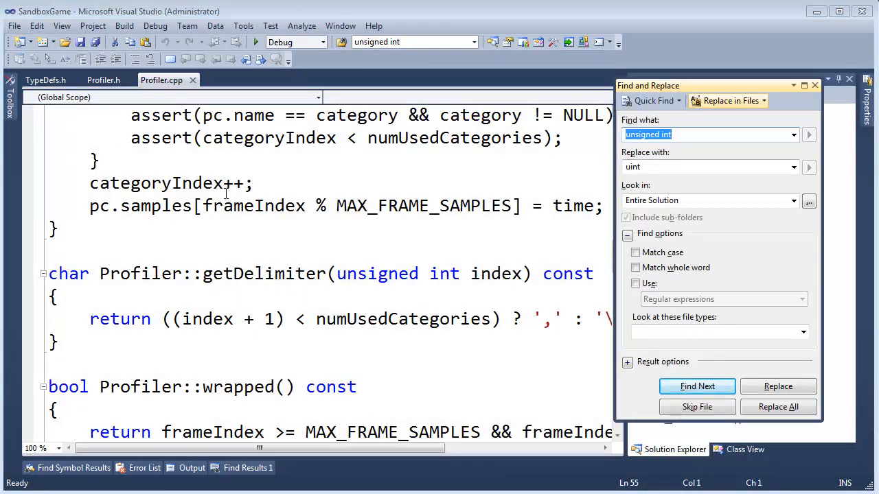
{"action": "mouse_move", "coordinate": [140, 273]}
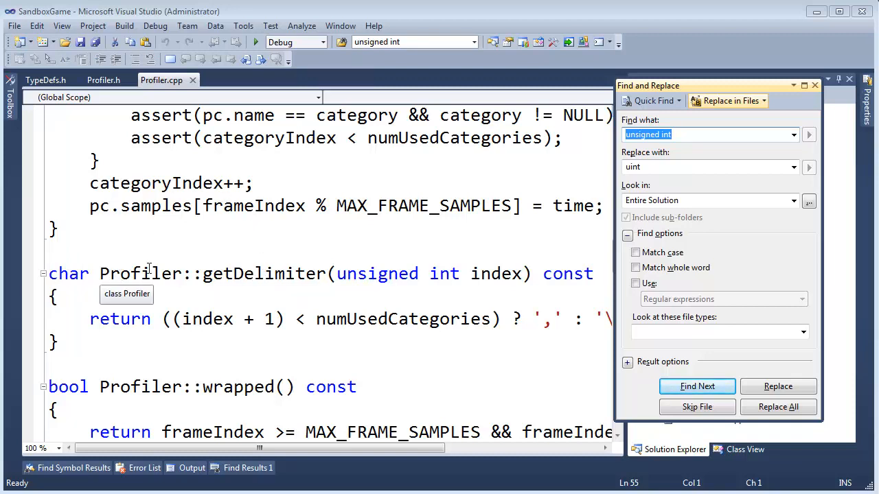
{"action": "mouse_move", "coordinate": [601, 140]}
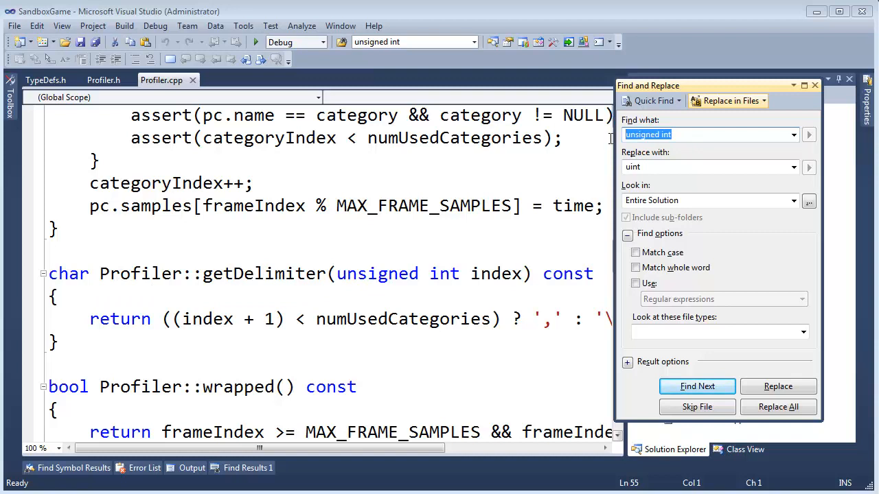
{"action": "mouse_move", "coordinate": [36, 262]}
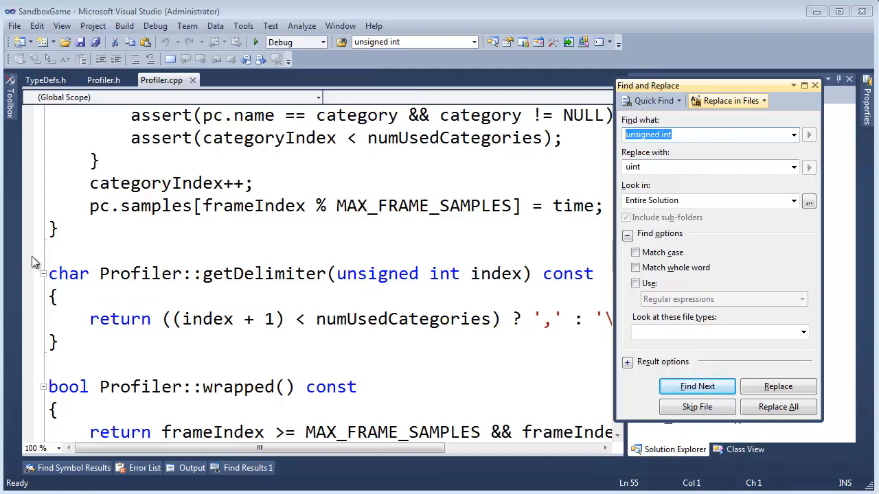
{"action": "mouse_move", "coordinate": [702, 220]}
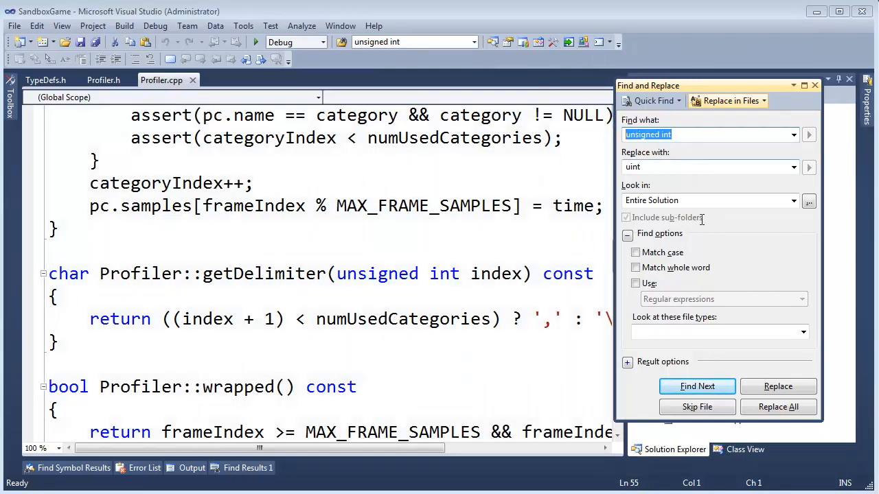
Step: Start the solution-wide Replace All, then decline the caution so no replacements are made
{"action": "left_click", "coordinate": [777, 406]}
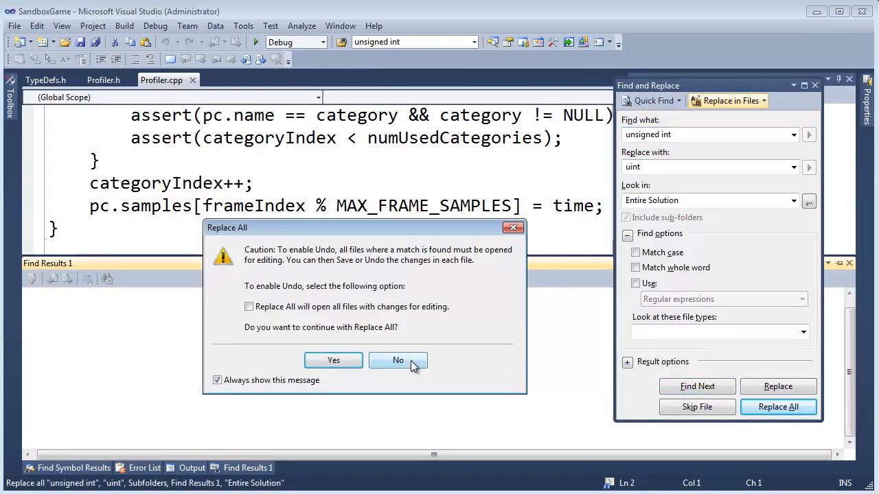
{"action": "left_click", "coordinate": [398, 359]}
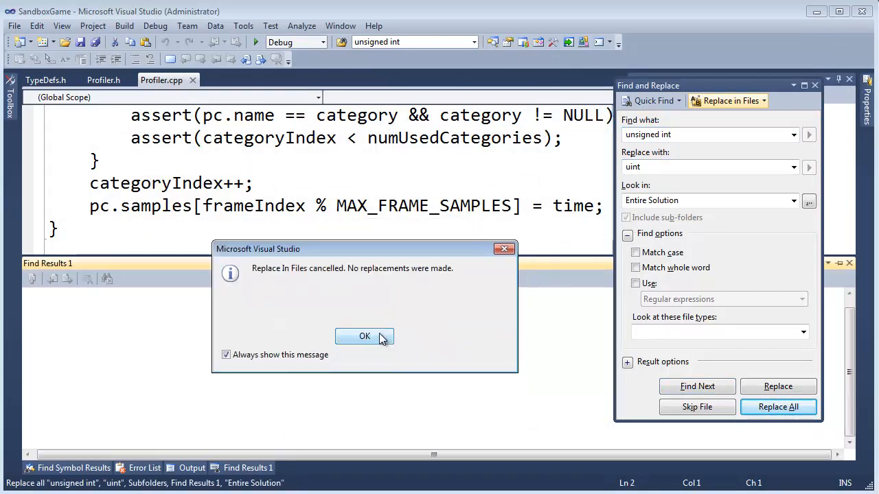
{"action": "left_click", "coordinate": [365, 335]}
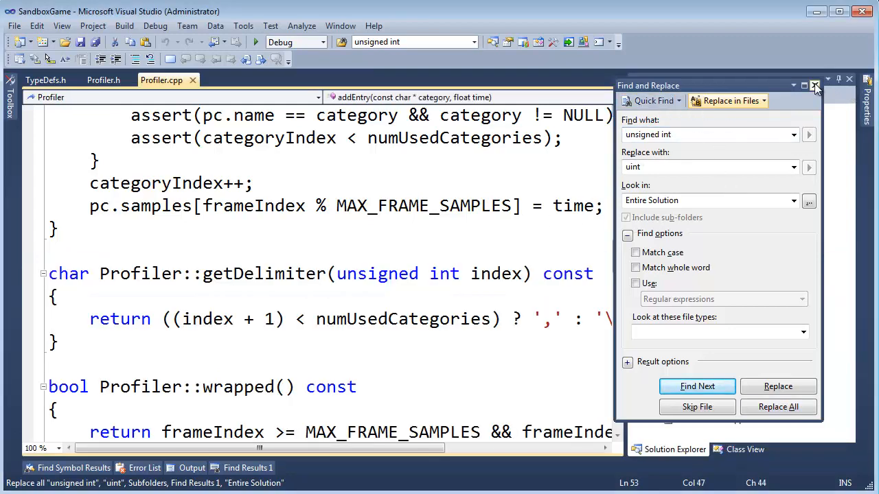
Step: Replace all 7 unsigned int occurrences in Profiler.cpp with uint in the current document only
{"action": "left_click", "coordinate": [815, 85]}
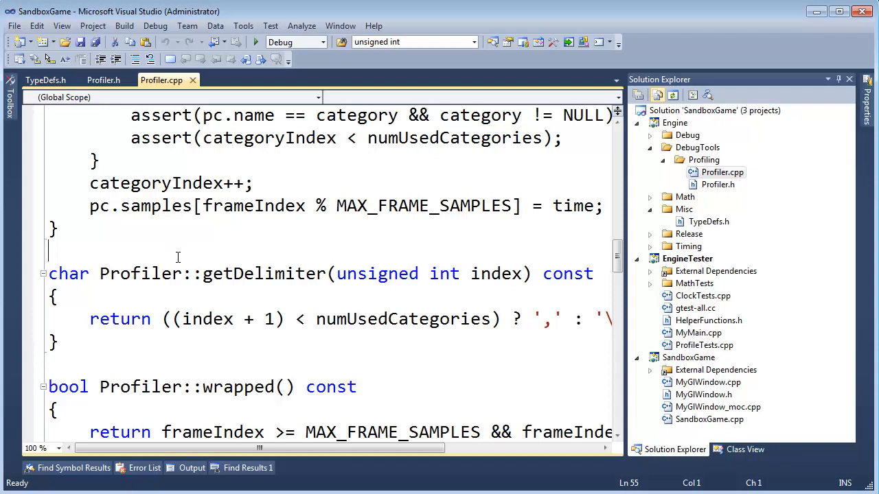
{"action": "left_click", "coordinate": [777, 352]}
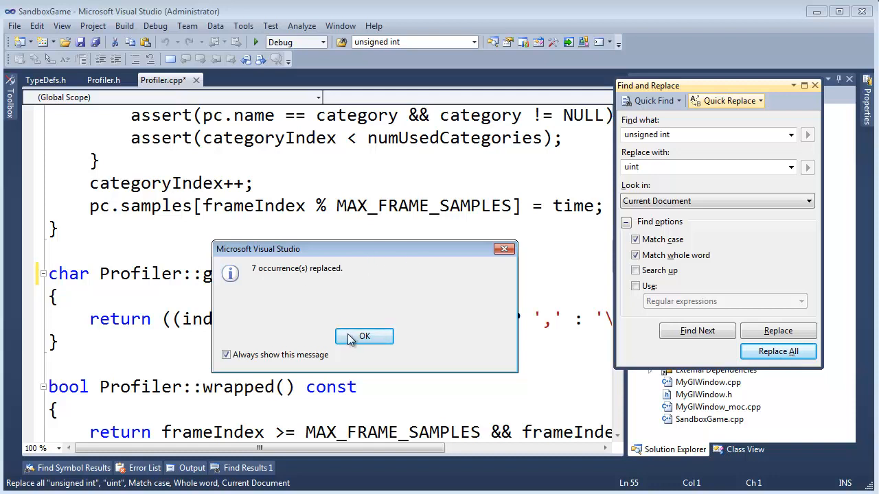
{"action": "left_click", "coordinate": [364, 336]}
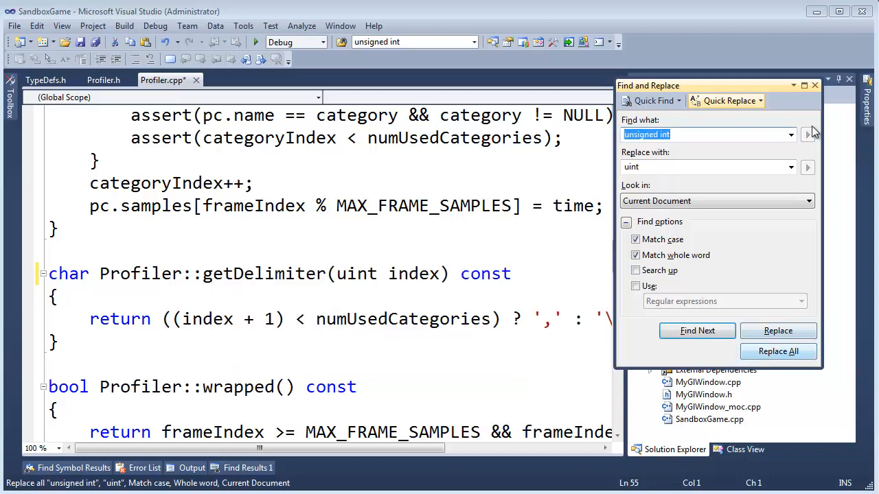
{"action": "left_click", "coordinate": [815, 85]}
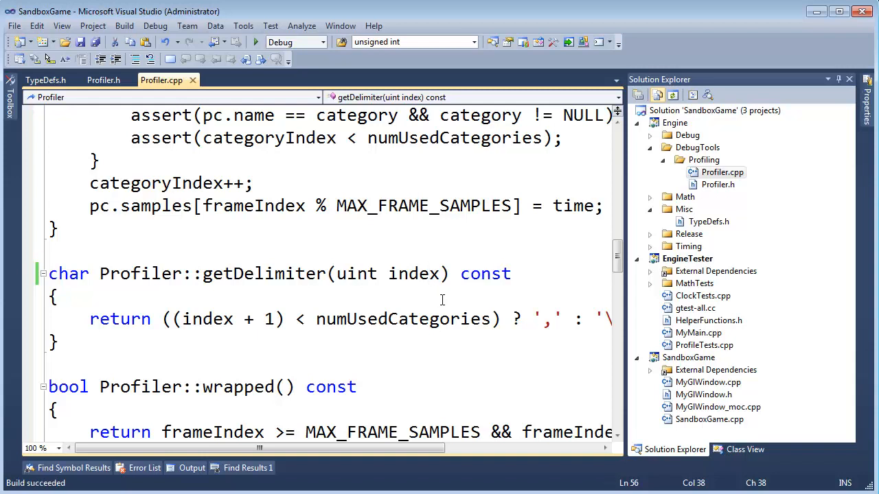
Step: Run the EngineTester unit tests and review the PASSED summary of all 25 tests
{"action": "left_click", "coordinate": [236, 319]}
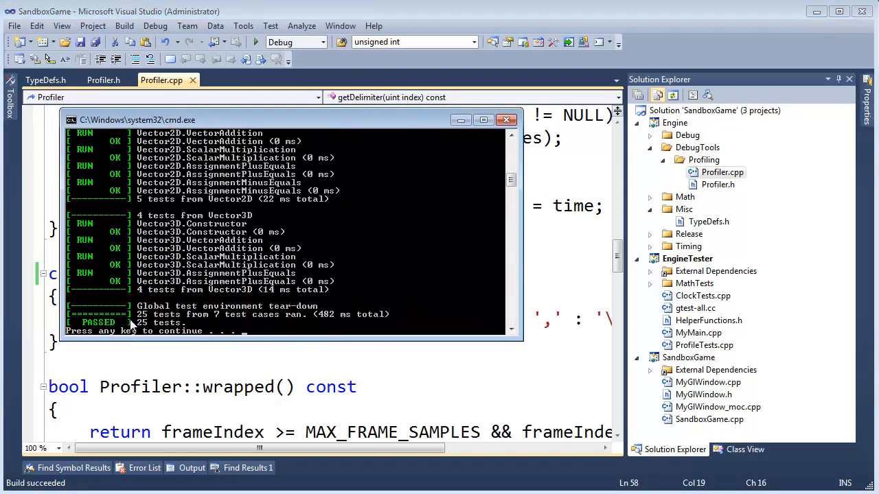
{"action": "mouse_move", "coordinate": [130, 335]}
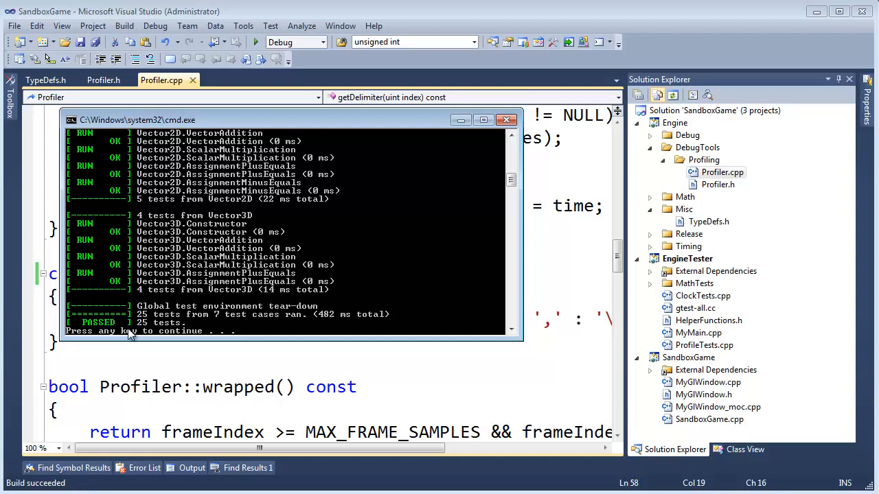
{"action": "mouse_move", "coordinate": [405, 189]}
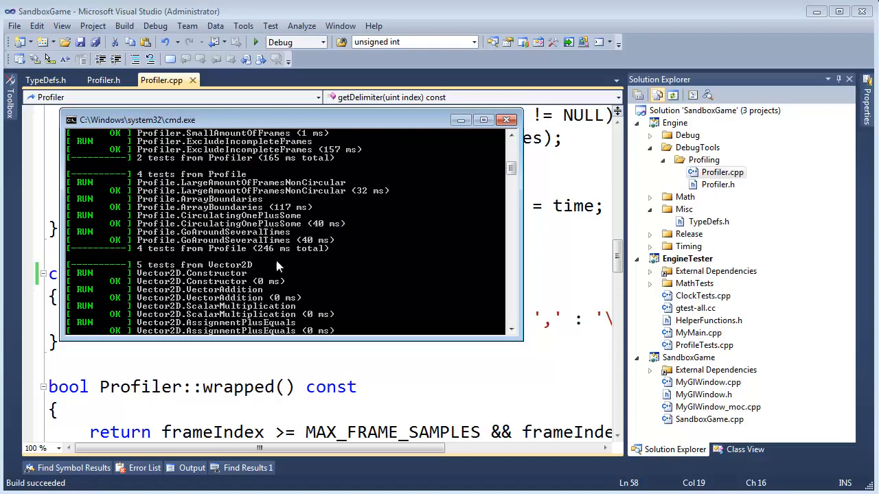
{"action": "scroll", "scroll_direction": "down", "scroll_amount": 3}
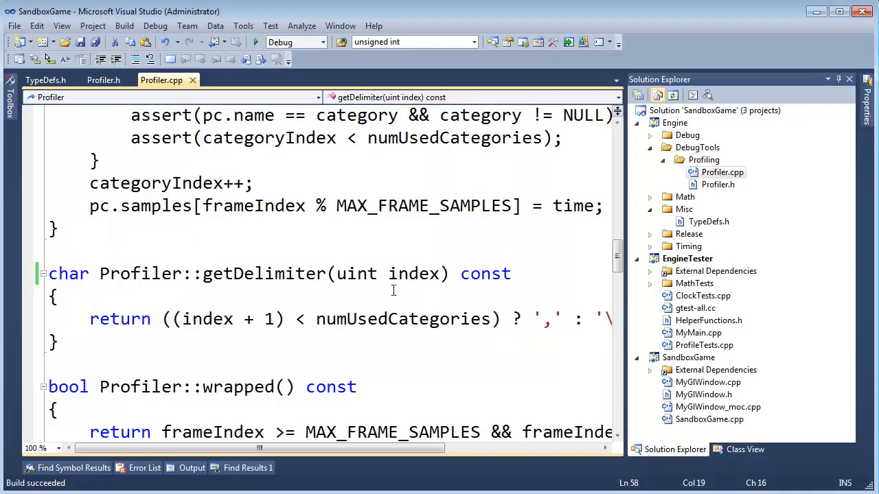
Step: Return to TypeDefs.h and review the typedef unsigned int uint line
{"action": "left_click", "coordinate": [44, 80]}
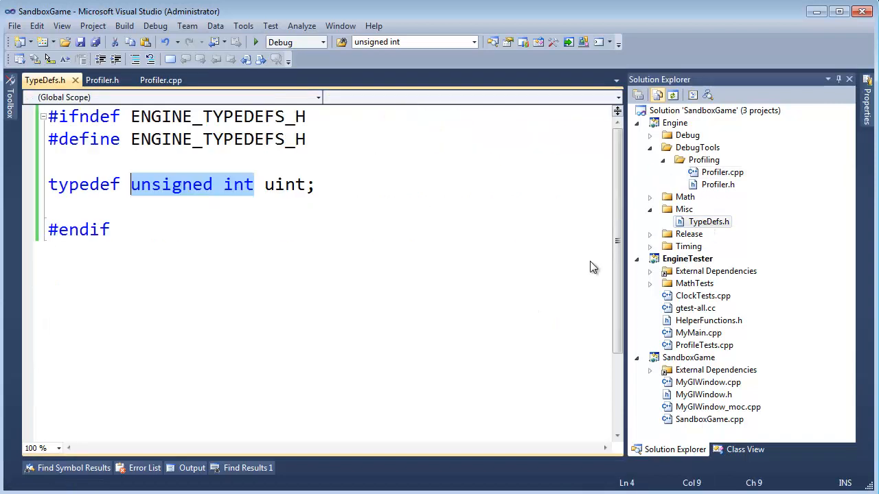
{"action": "left_click", "coordinate": [294, 184]}
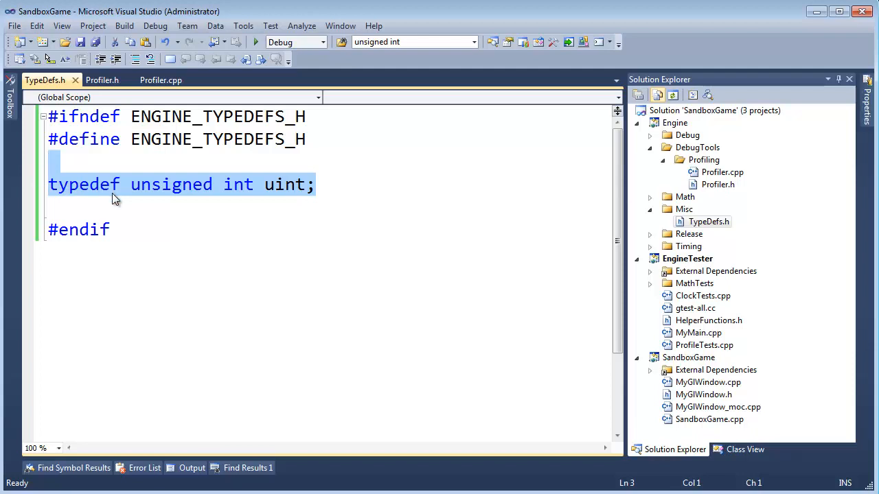
{"action": "left_click", "coordinate": [113, 184]}
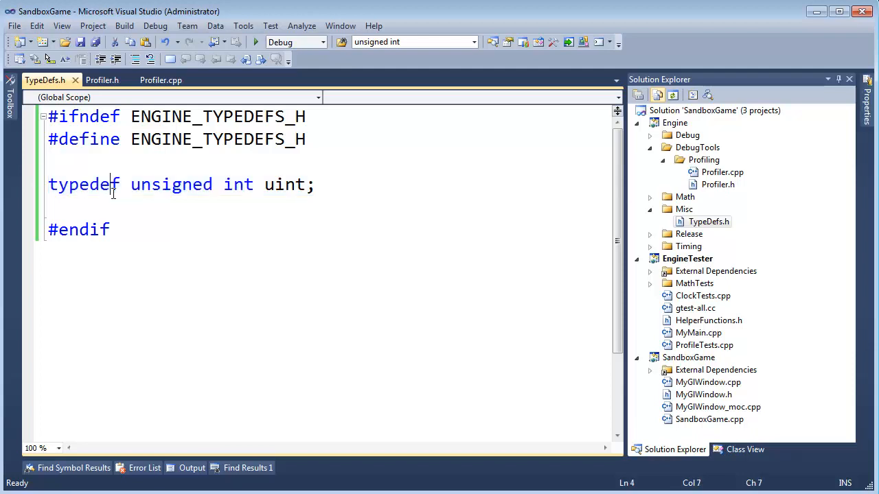
{"action": "mouse_move", "coordinate": [572, 190]}
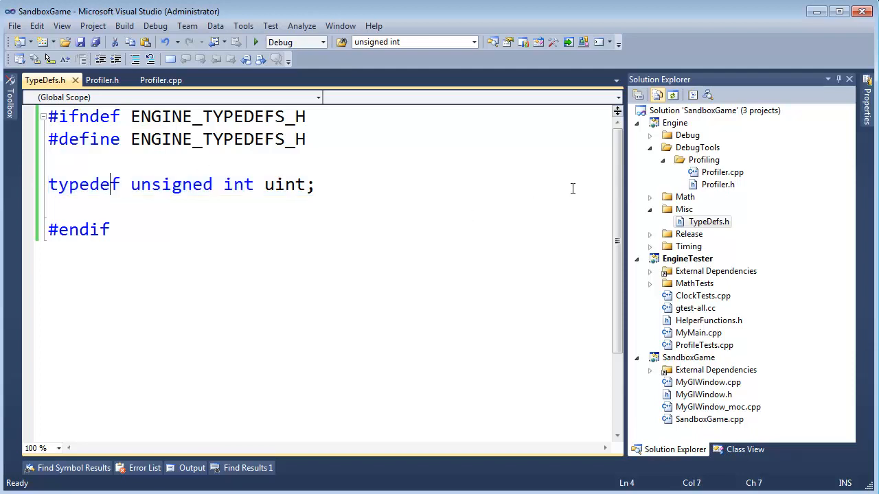
{"action": "mouse_move", "coordinate": [431, 362]}
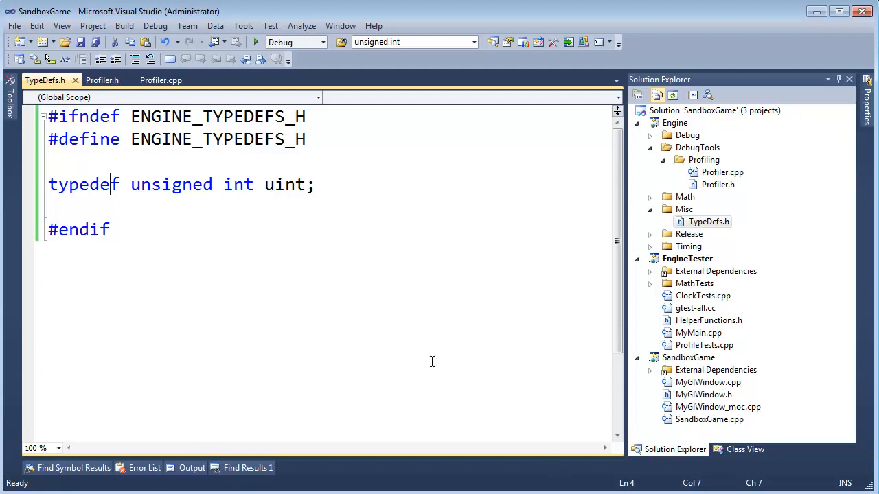